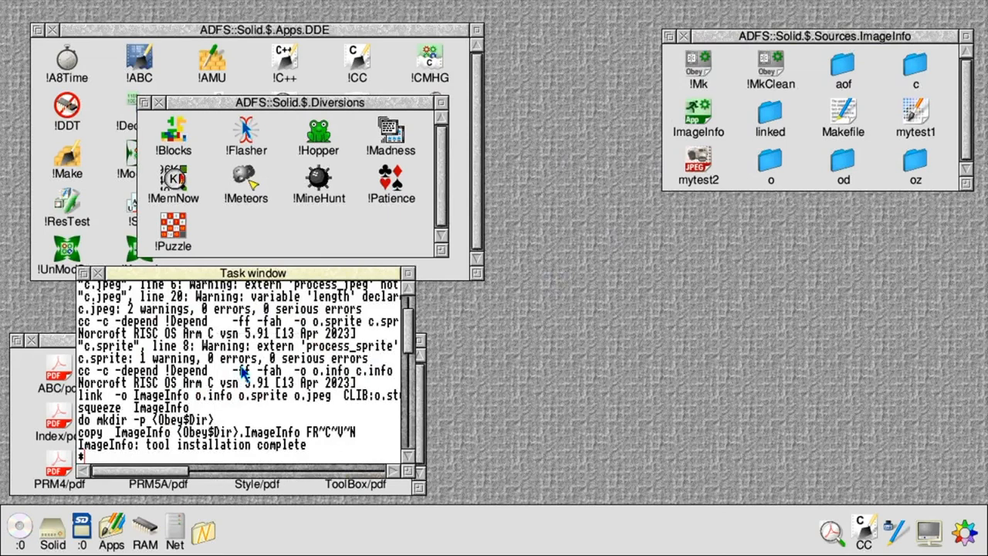
Run 'imageinfo mytest2' to get a 227 x 149 JPEG report, then discard the task window
text(imagein)
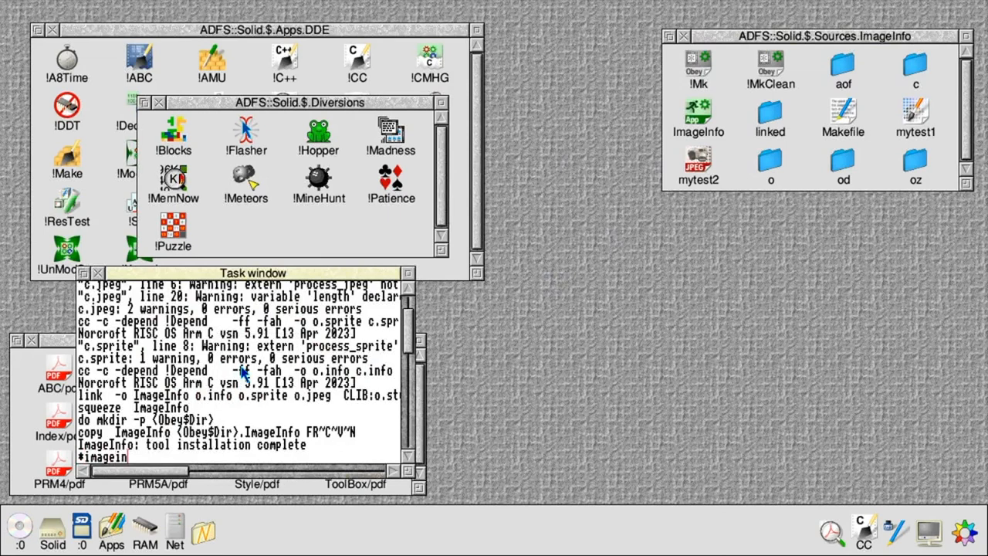
text(fo)
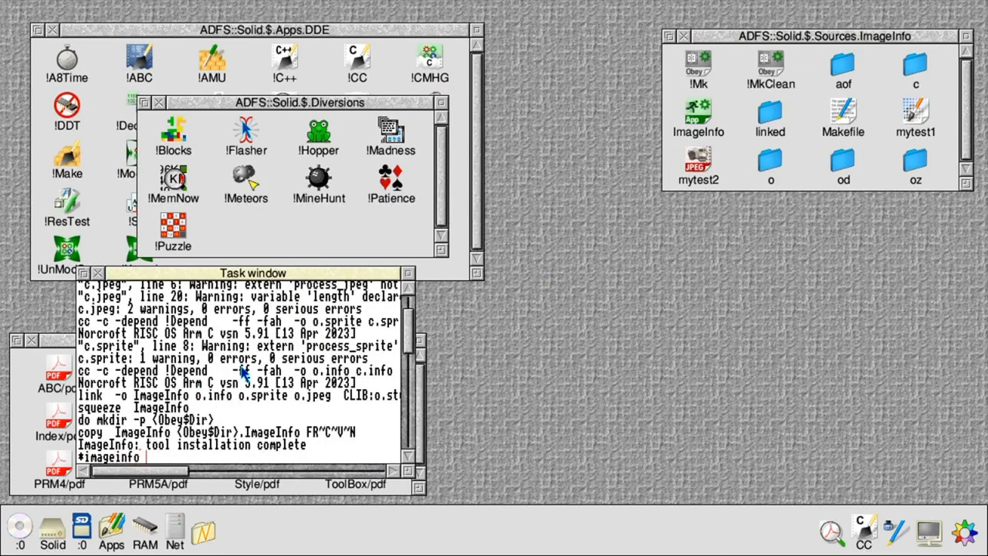
text(mytest2)
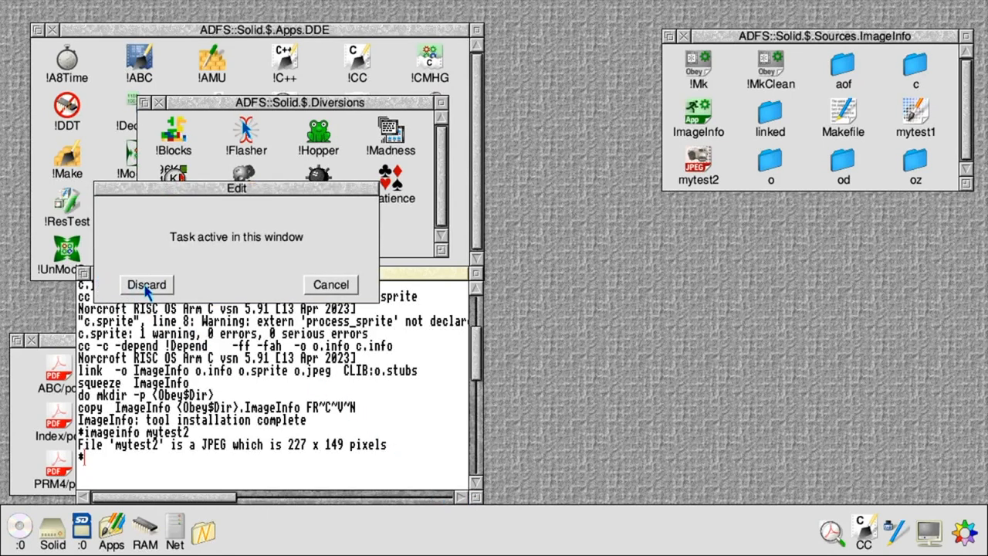
click(146, 284)
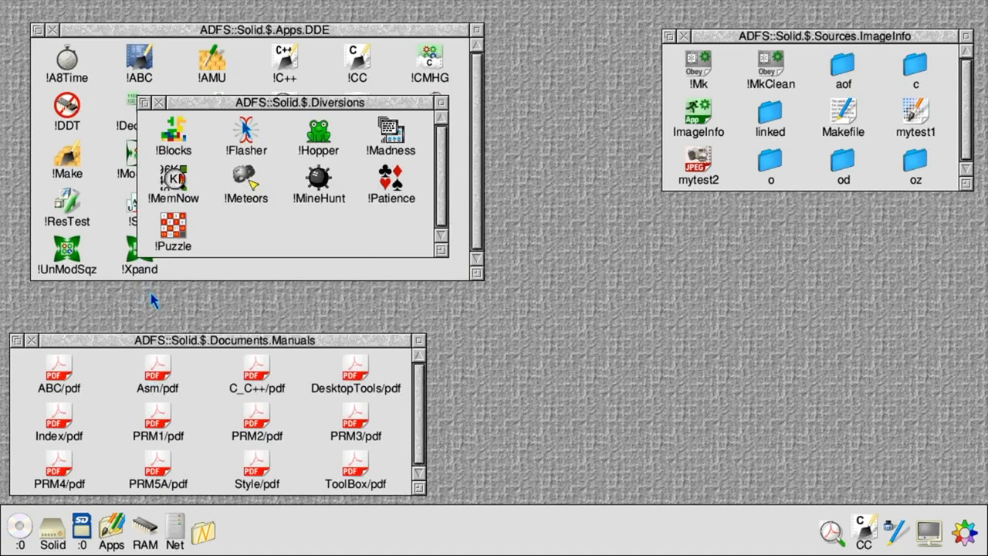
mouse_move(290, 249)
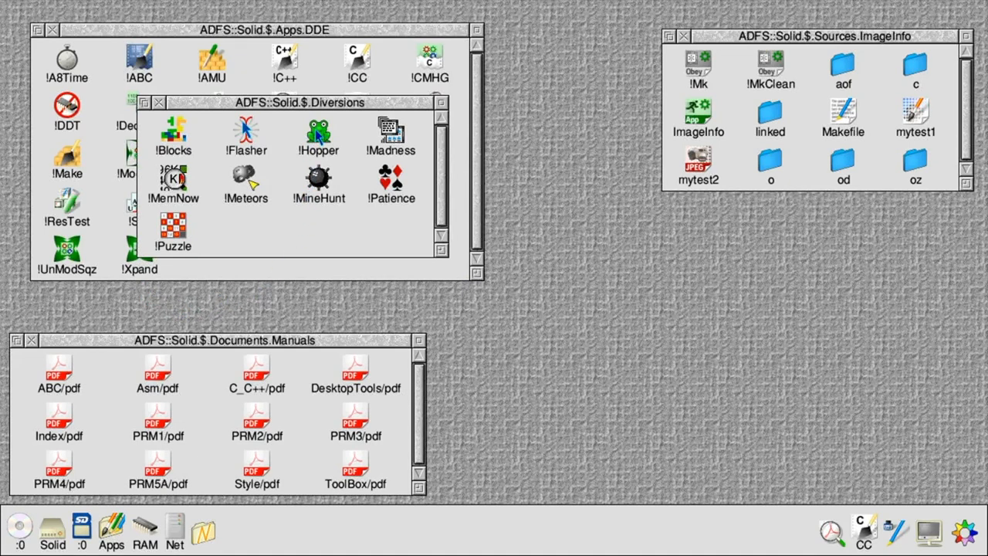
Open the !Hopper application directory and select its !Help, Messages and Templates files
double_click(318, 135)
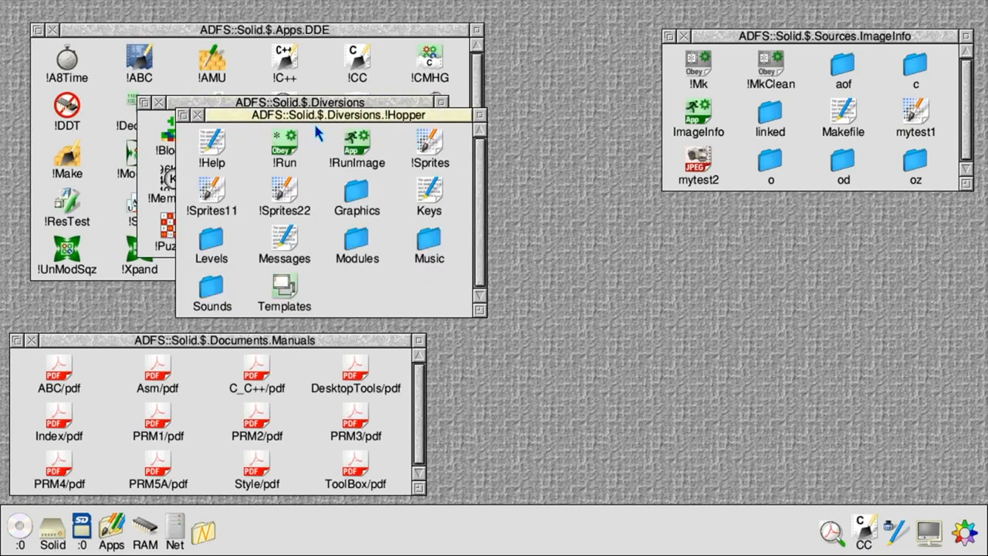
mouse_move(314, 127)
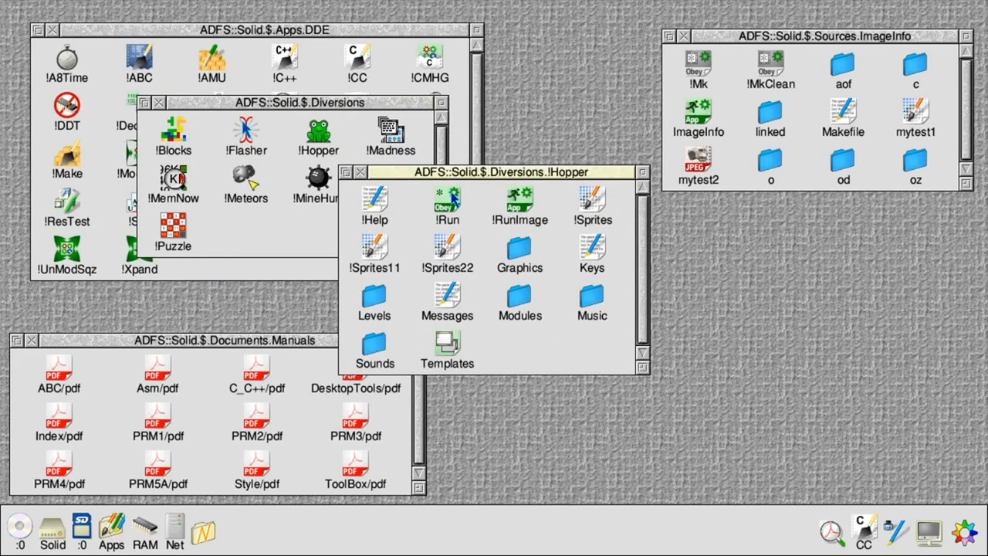
mouse_move(378, 215)
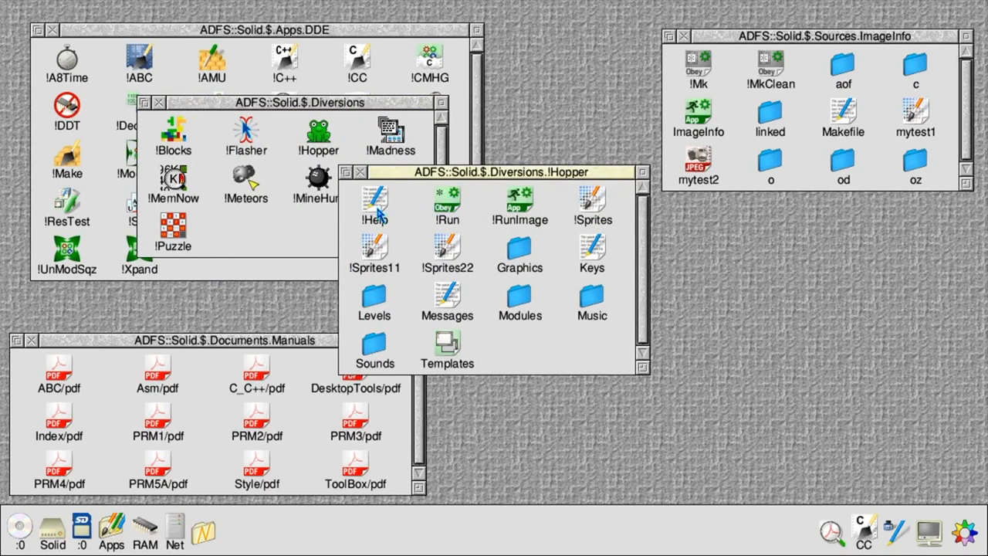
click(374, 203)
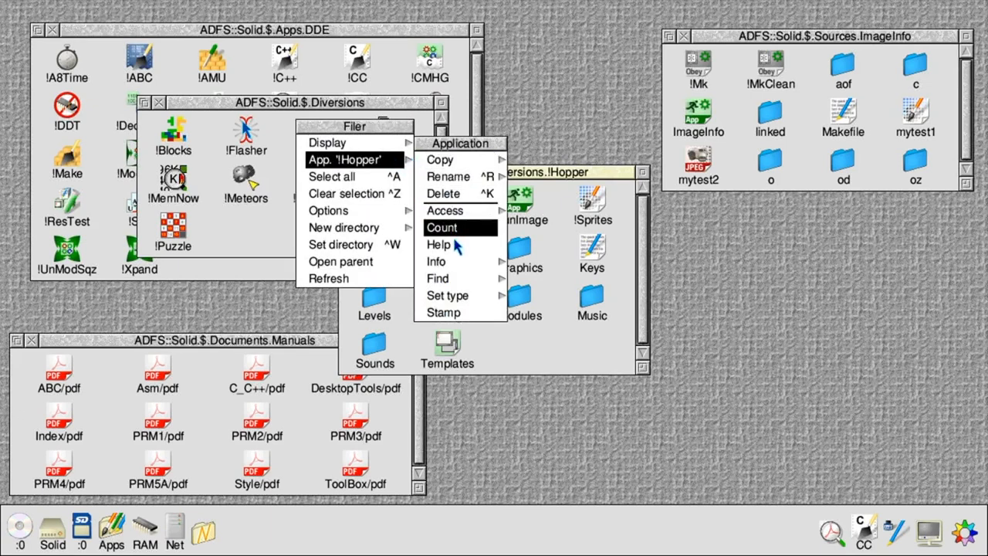
mouse_move(460, 244)
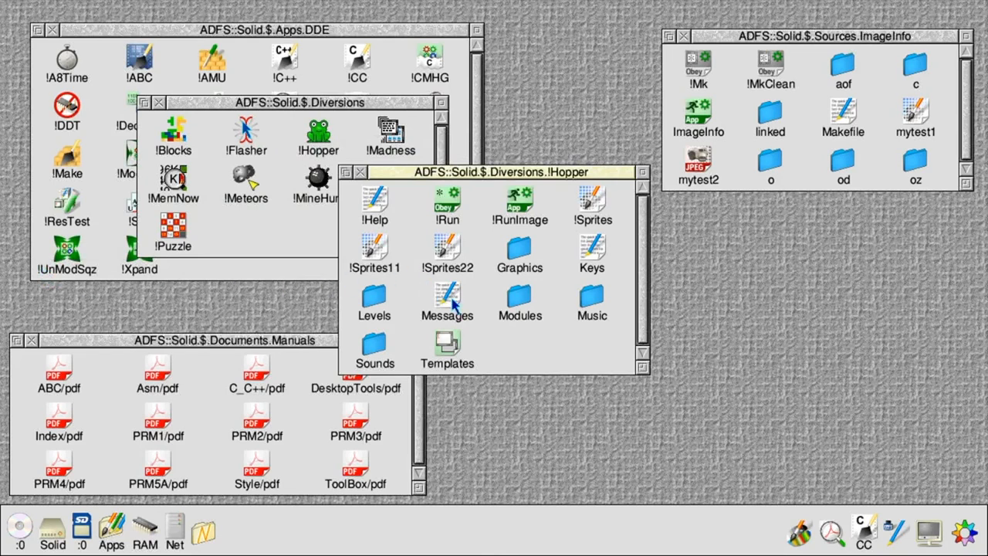
click(446, 301)
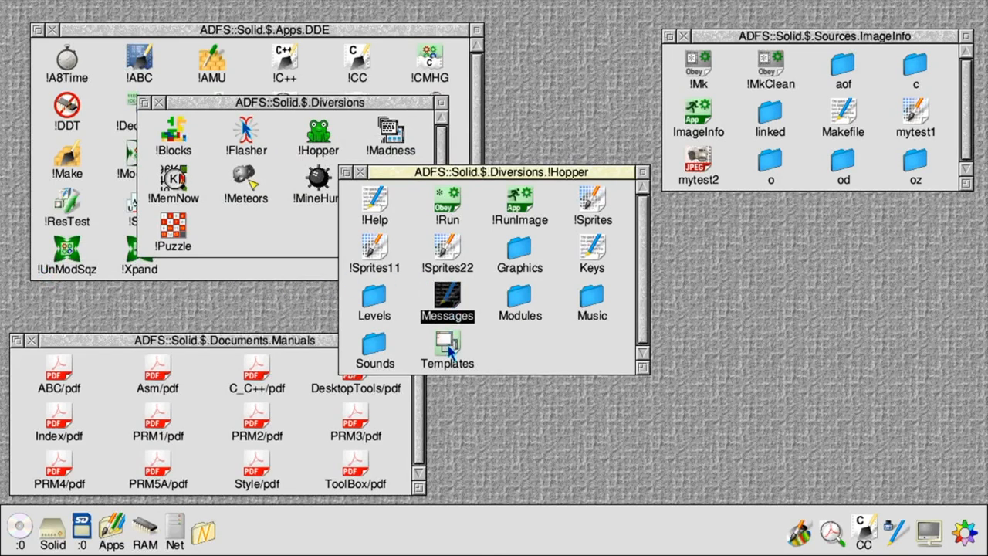
click(447, 347)
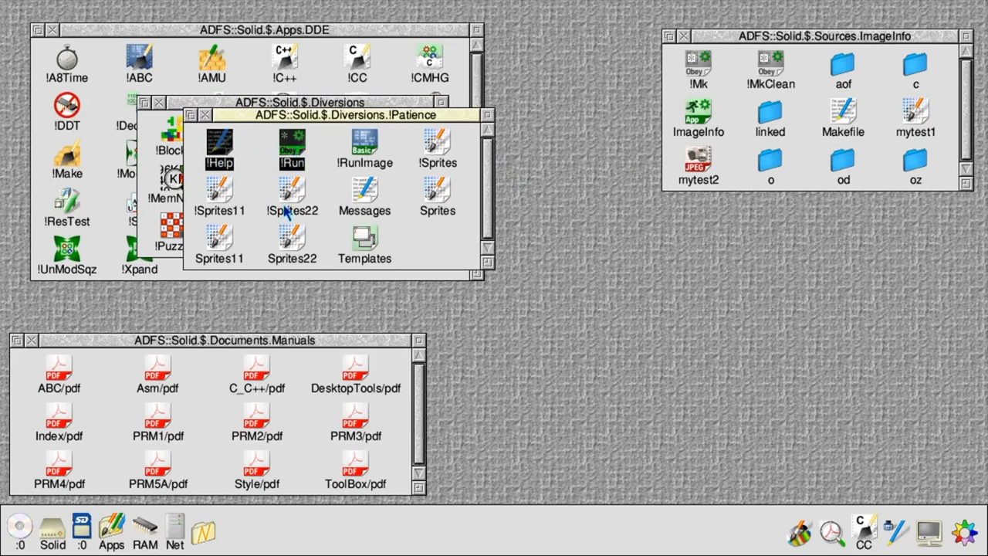
Select the Messages file in !Patience, then close the !Patience directory window
click(364, 196)
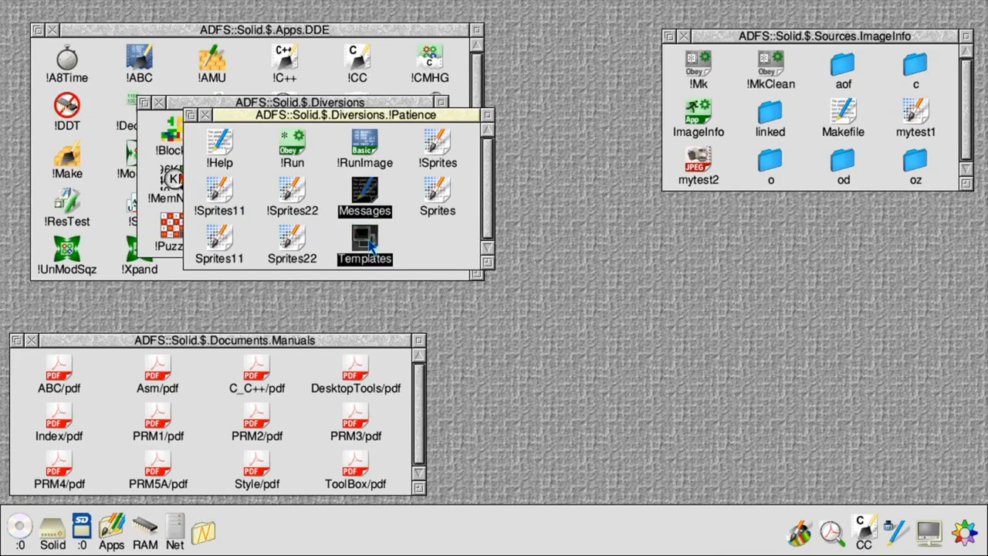
mouse_move(207, 117)
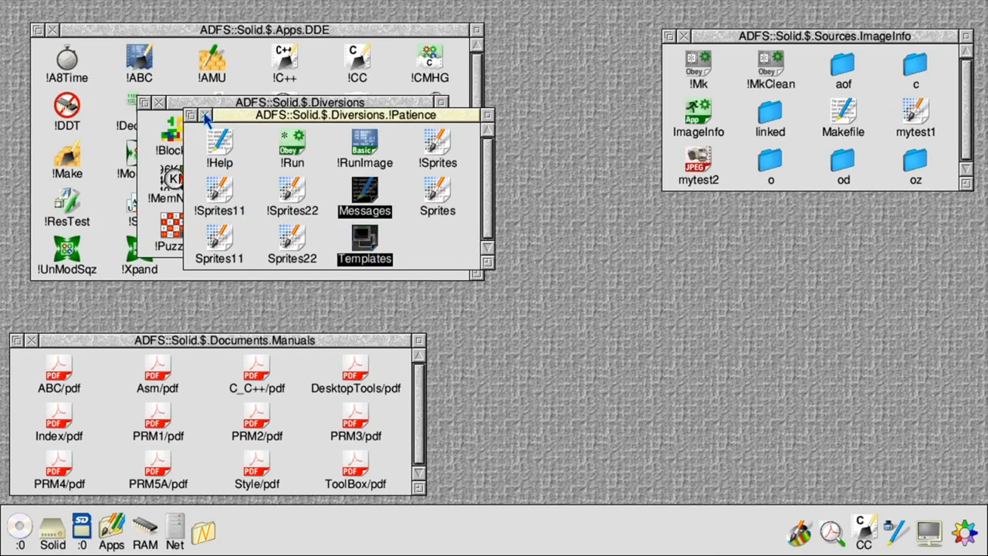
click(196, 115)
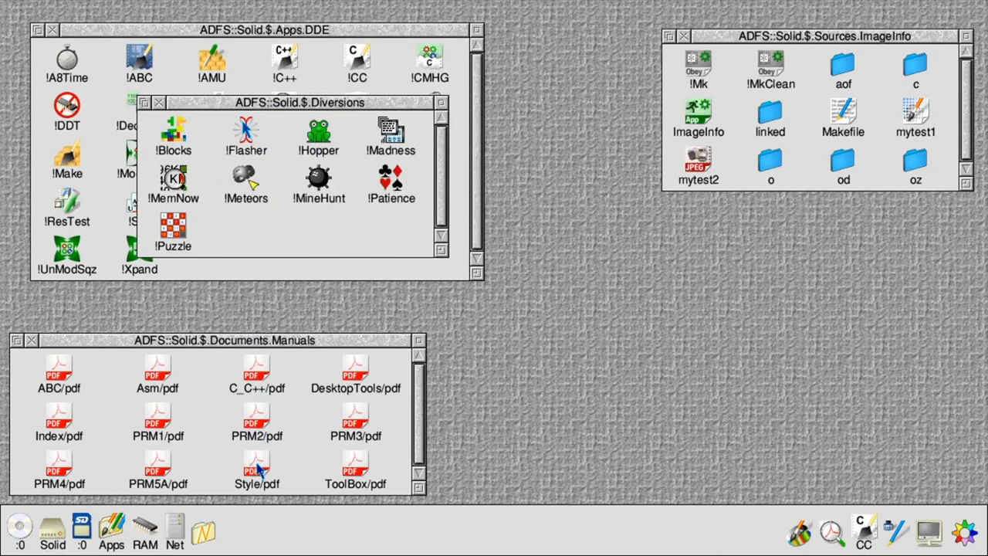
Open the Style Guide at chapter 16 and scroll to the application resource files table
double_click(257, 463)
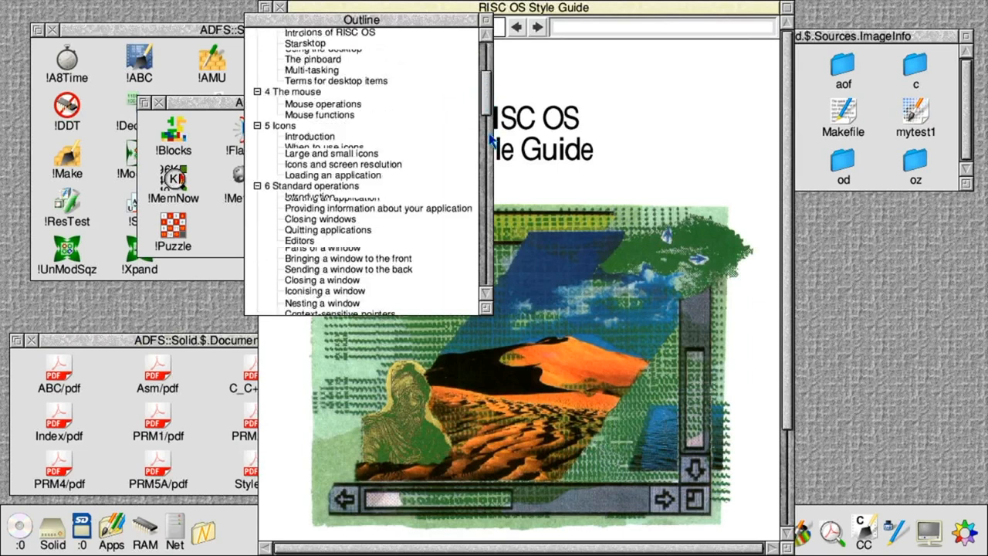
scroll(down, 3)
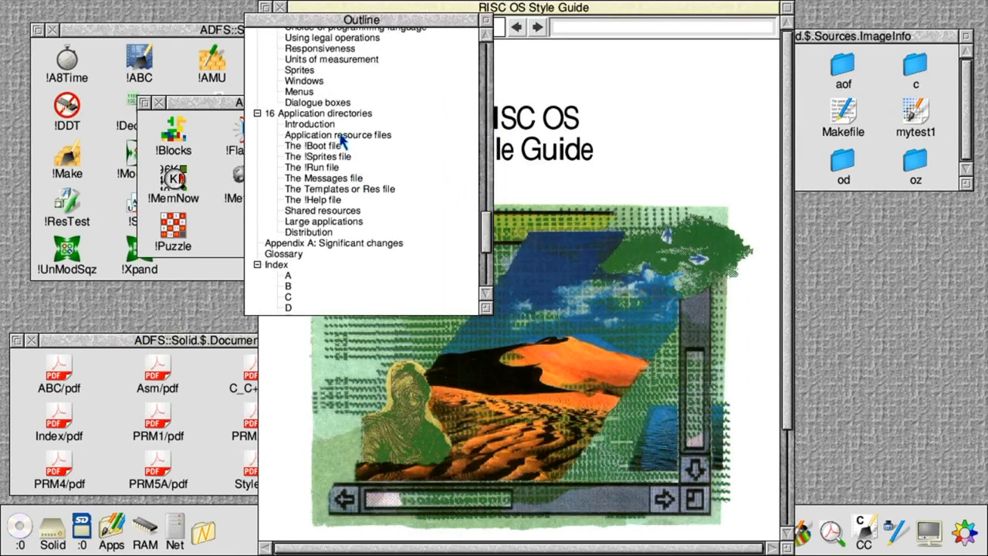
click(324, 114)
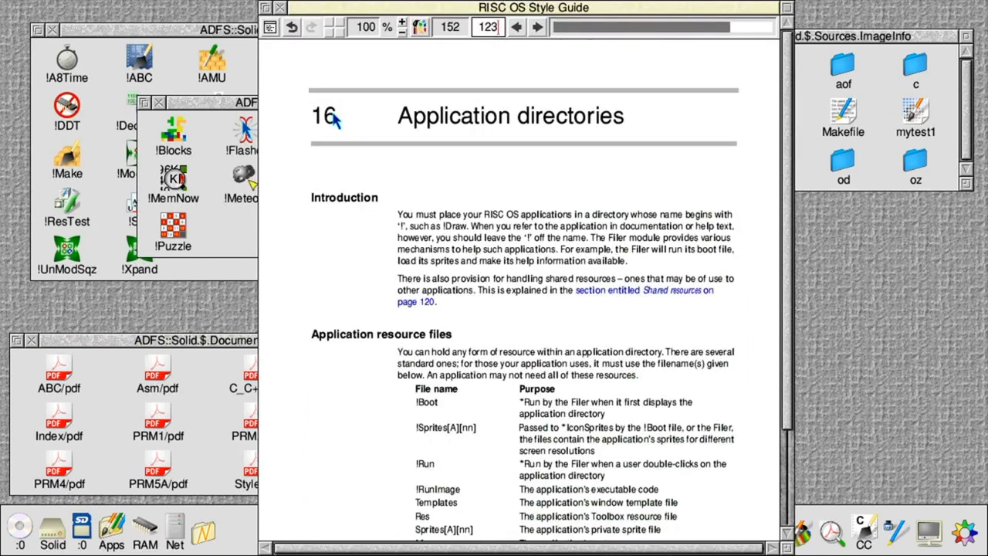
mouse_move(791, 282)
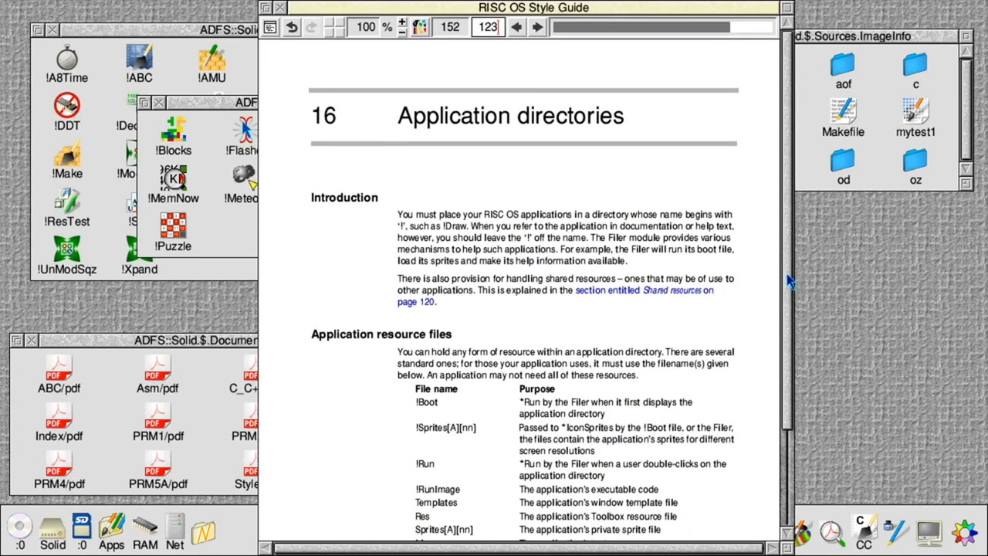
scroll(down, 3)
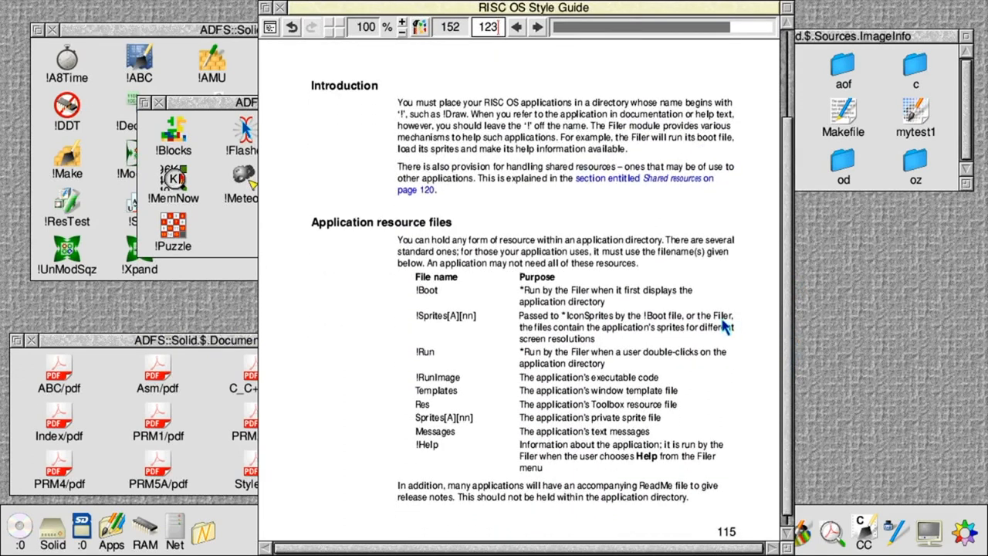
mouse_move(610, 334)
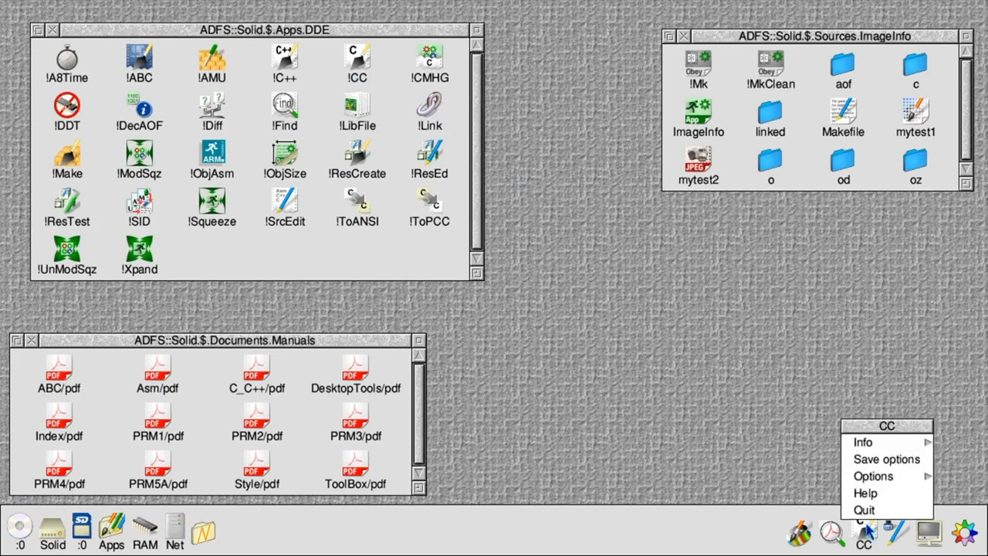
Open the !CC application directory and view its Desc file in a text window
click(862, 441)
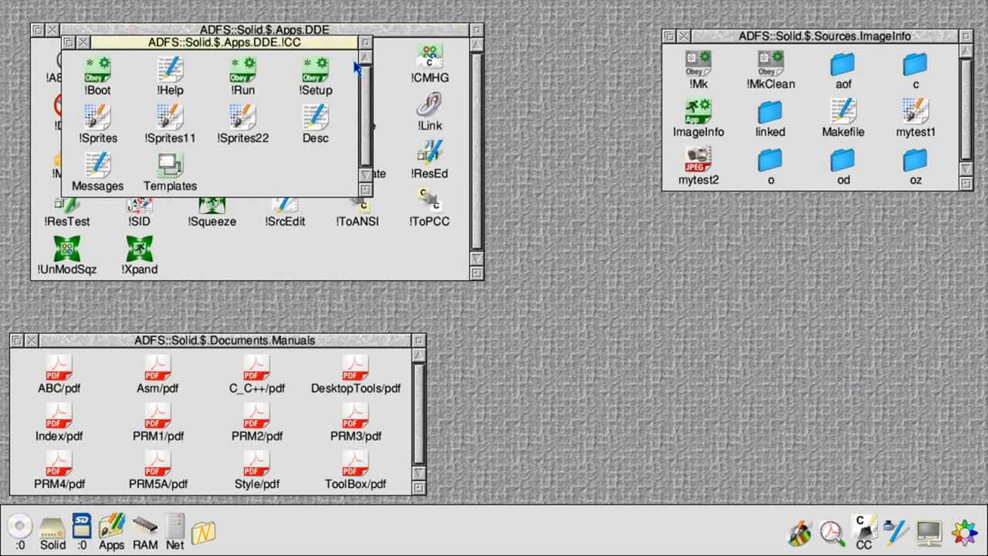
mouse_move(131, 91)
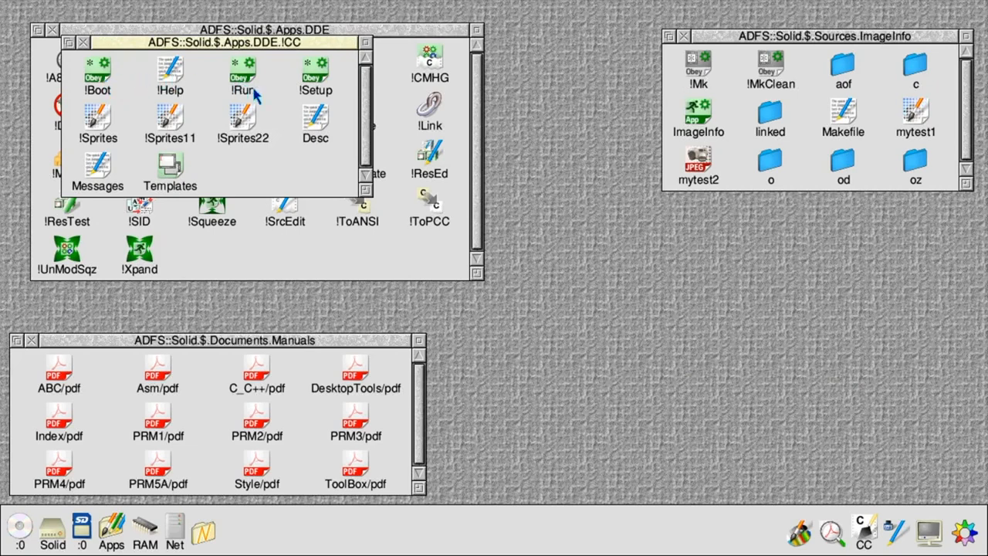
click(314, 123)
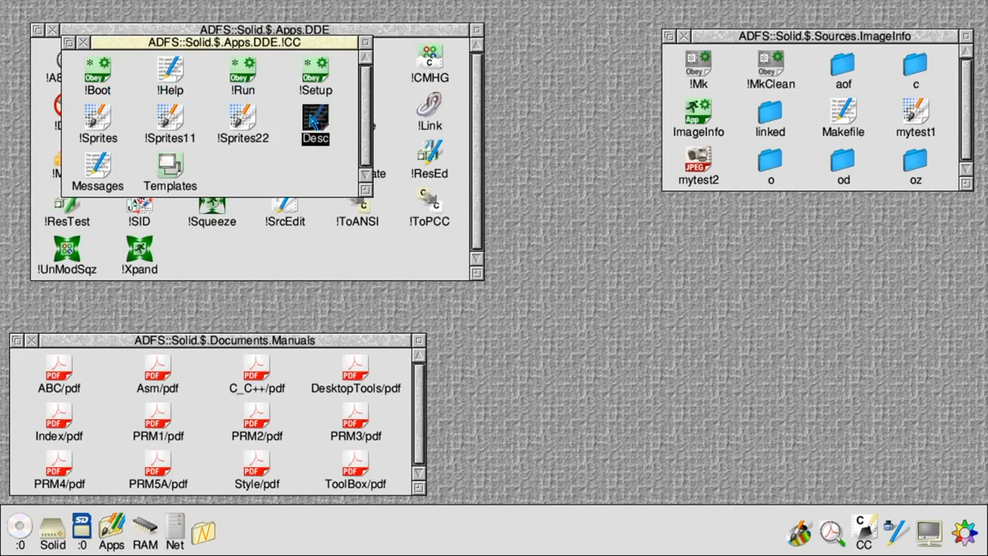
double_click(315, 124)
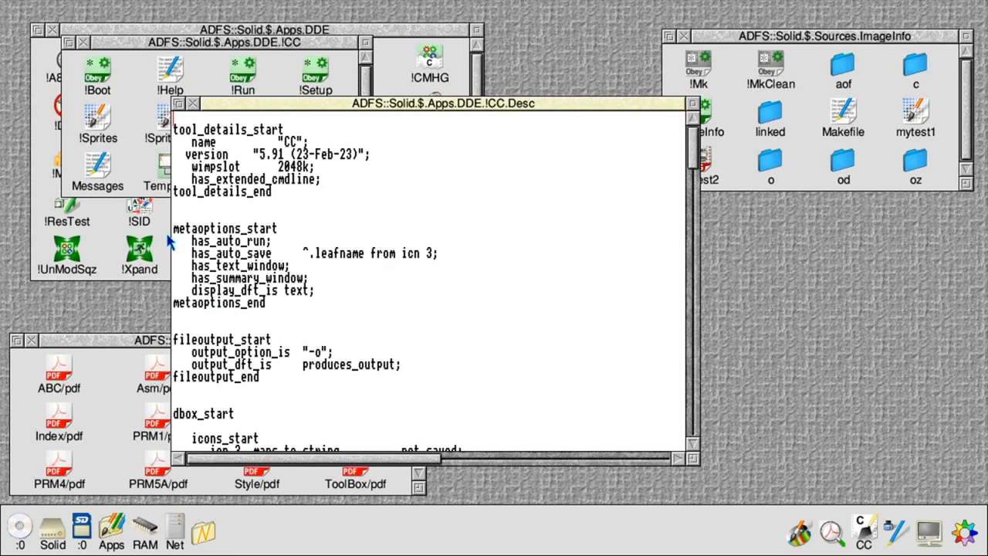
Scroll the !CC Desc file down to its dialogue-box mappings and defaults
scroll(down, 3)
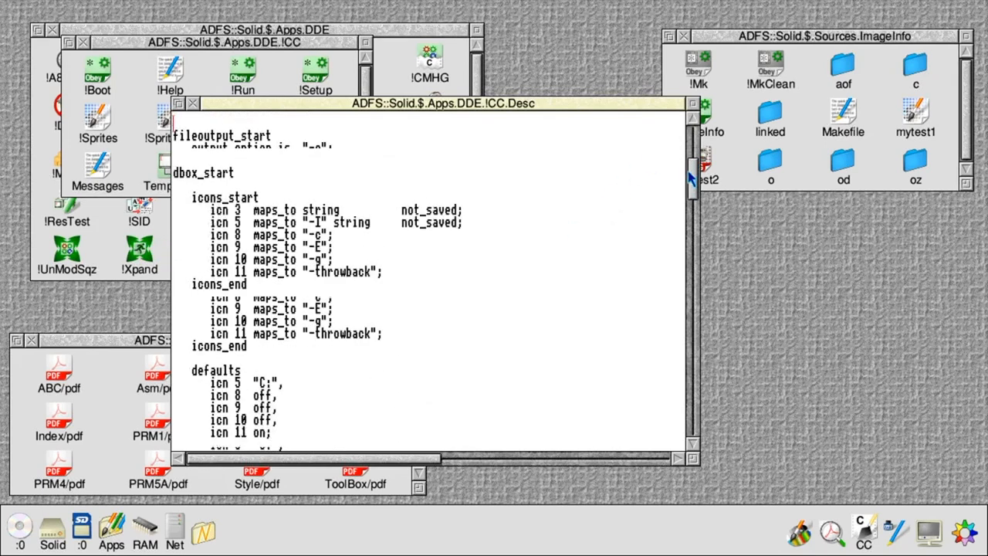
scroll(down, 3)
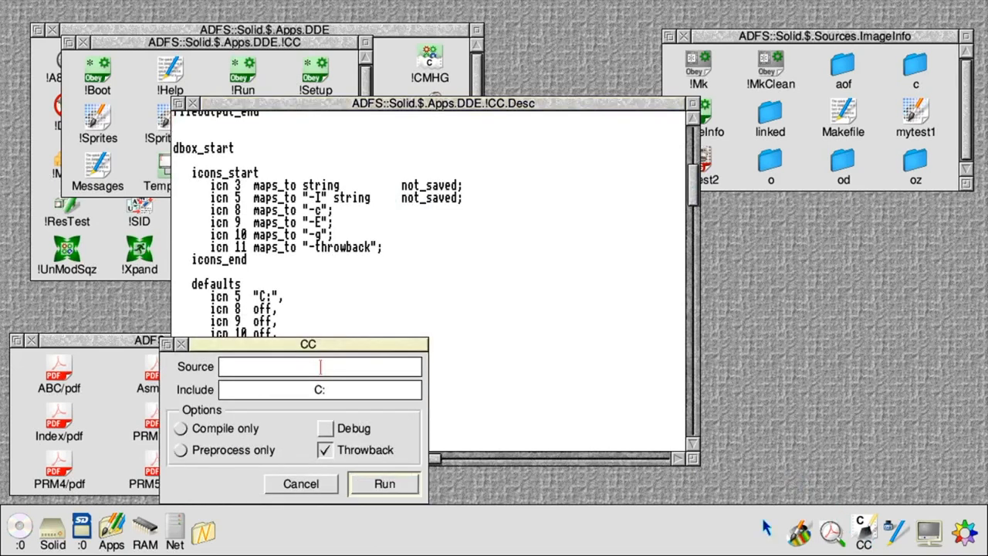
mouse_move(270, 264)
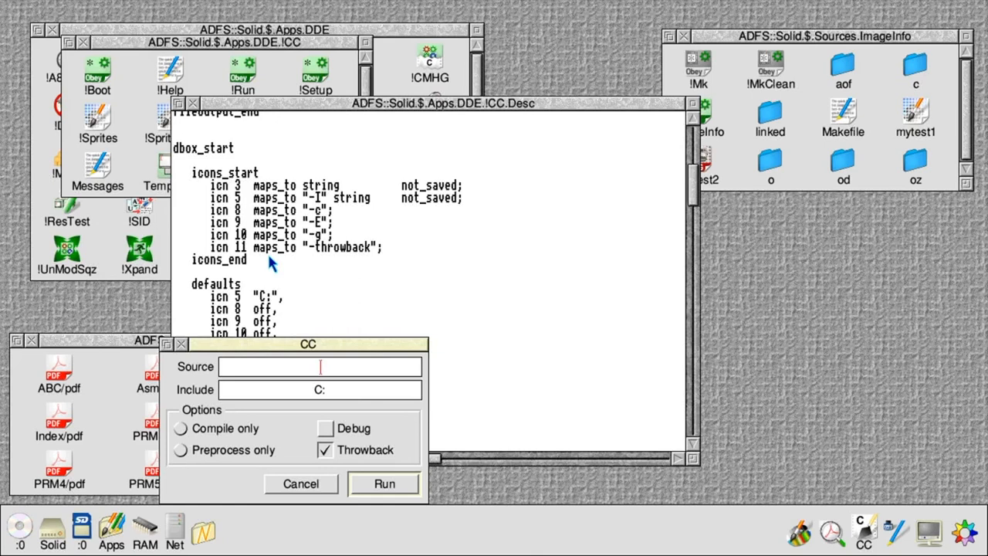
mouse_move(185, 348)
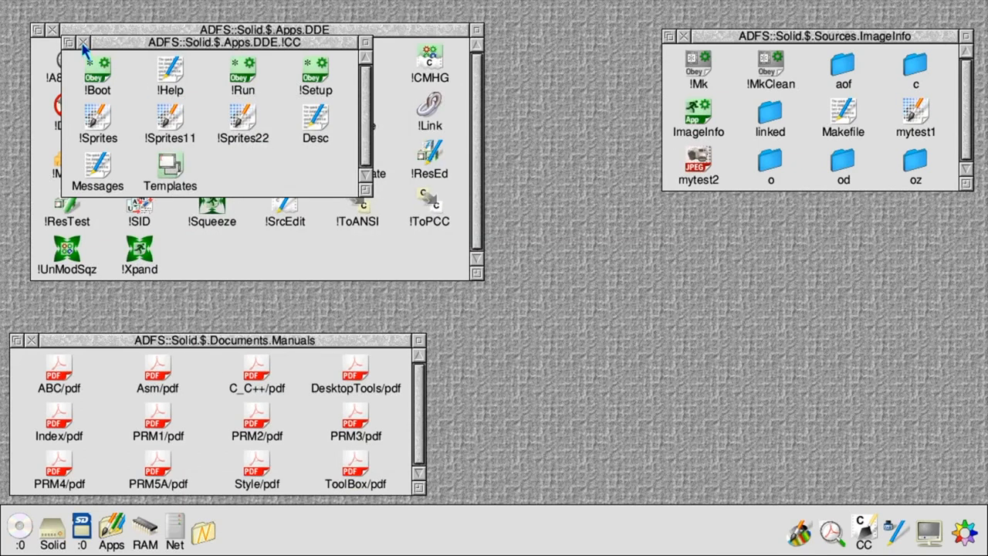
Close !CC, open !ObjSize's Templates file and preview its SetUp window template
click(83, 42)
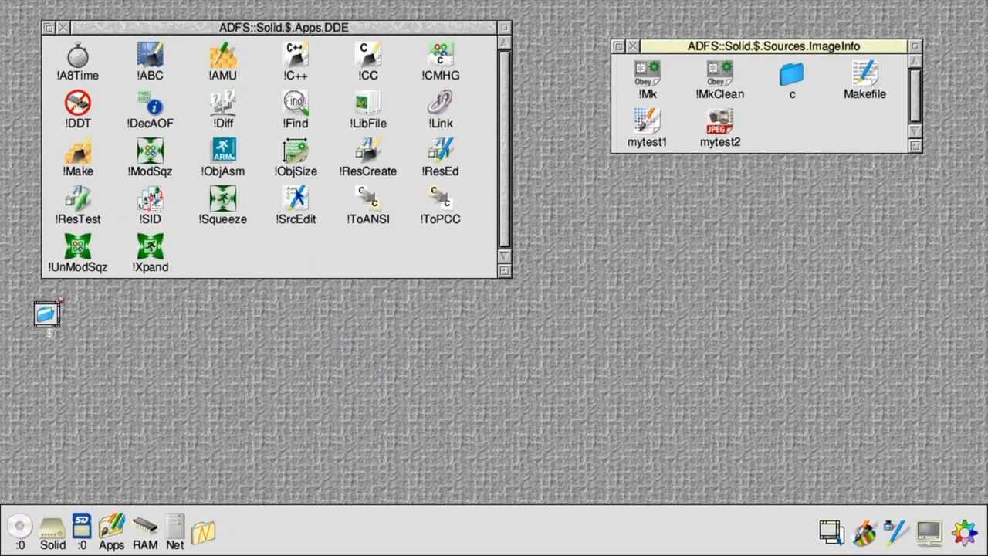
mouse_move(295, 155)
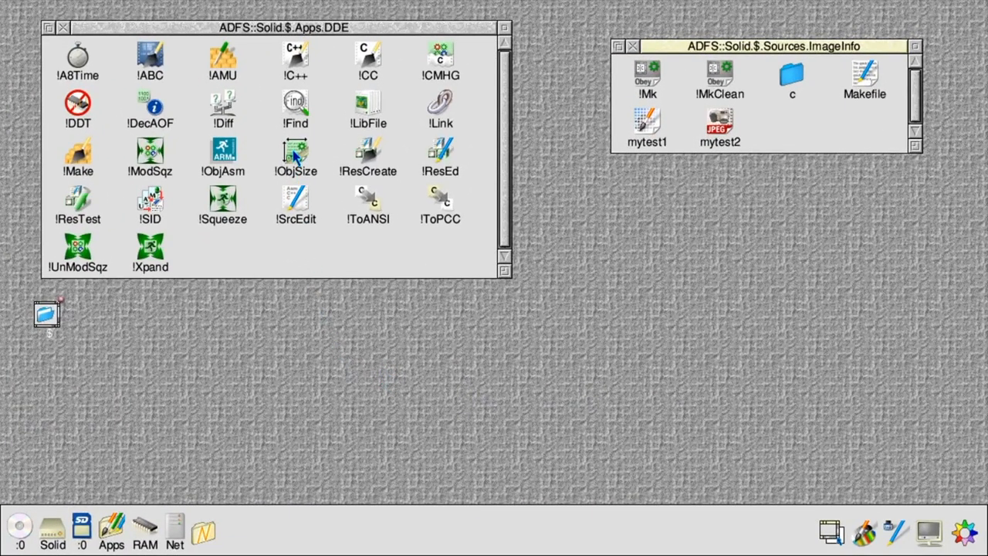
double_click(295, 158)
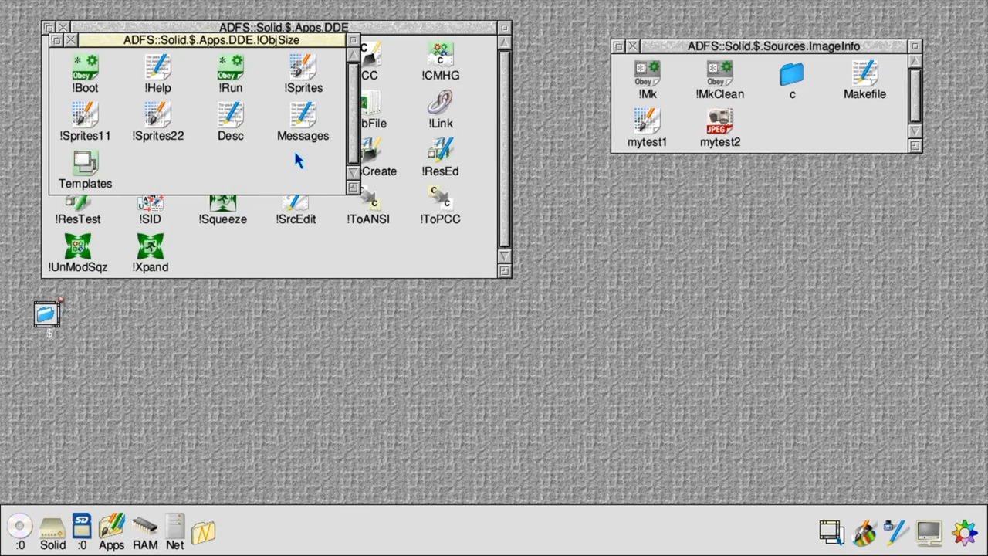
mouse_move(276, 120)
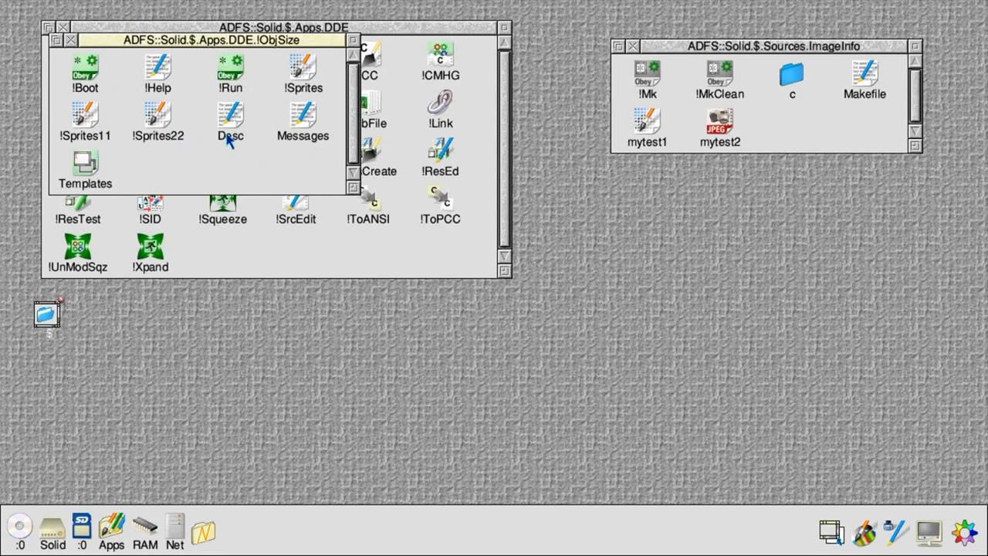
double_click(230, 120)
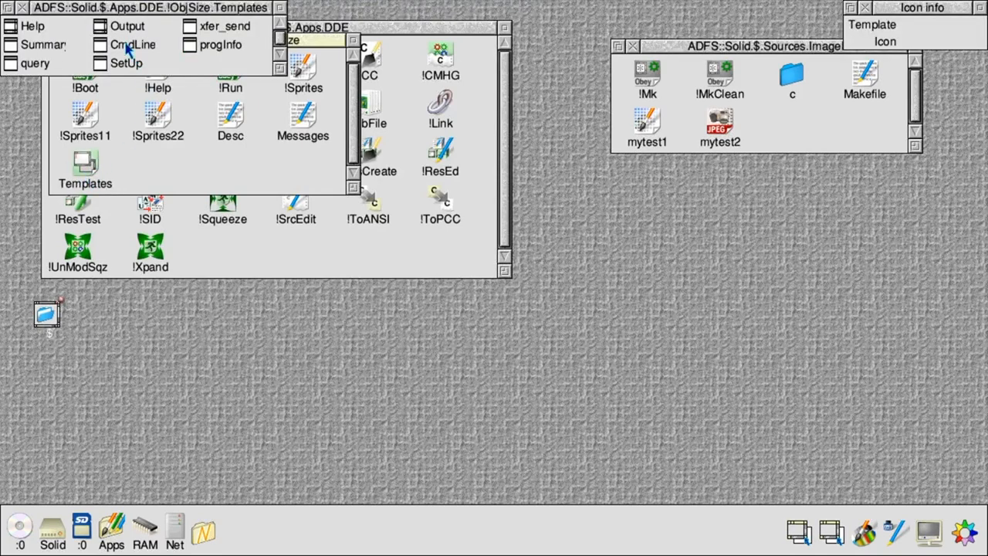
click(126, 63)
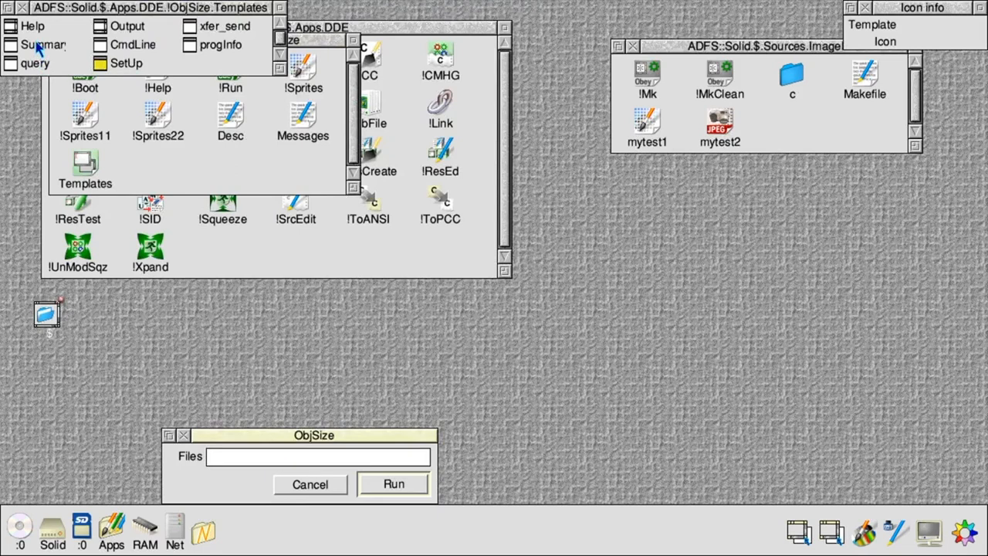
mouse_move(193, 47)
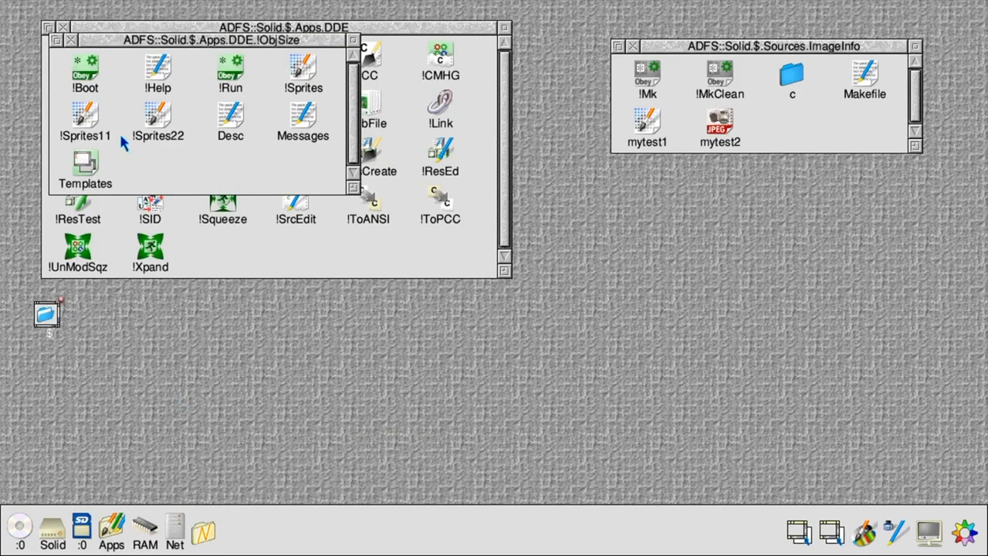
Close !ObjSize, open the RAM disc, and add a 'Resources' directory to ImageInfo
click(70, 40)
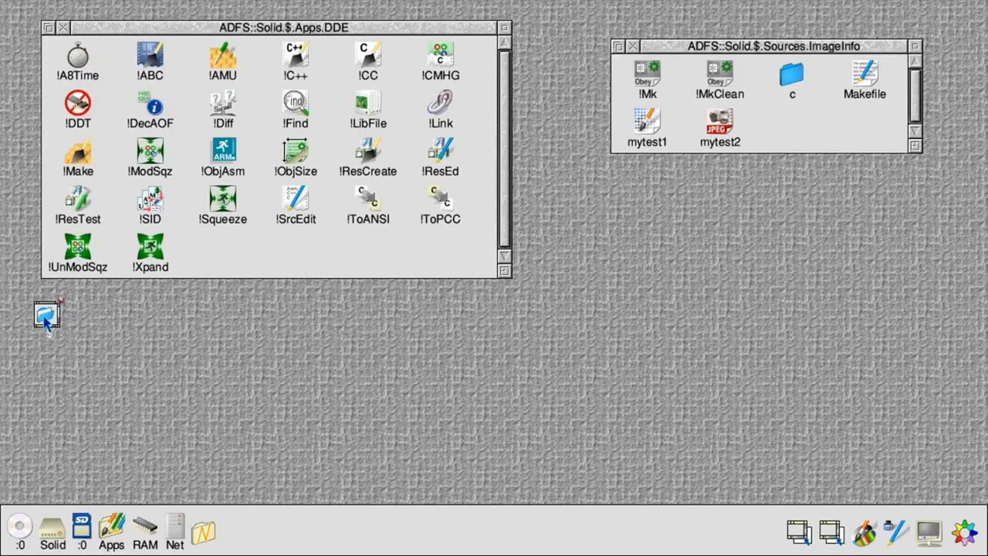
double_click(46, 315)
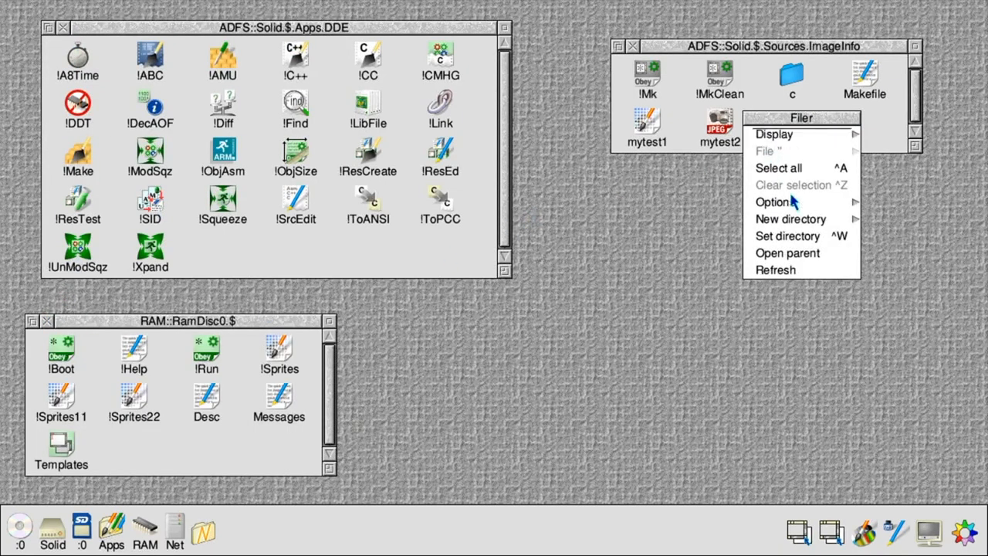
click(791, 218)
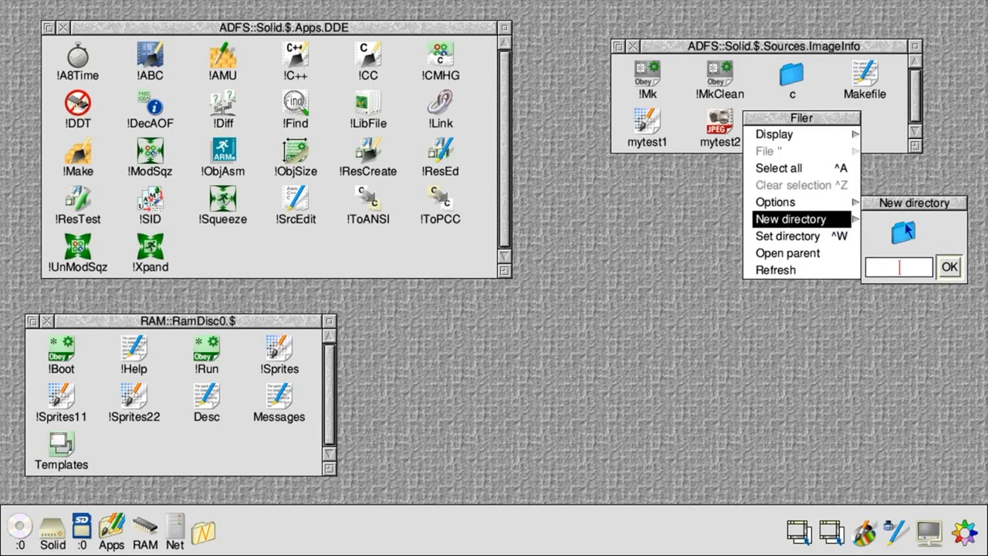
text(Resources)
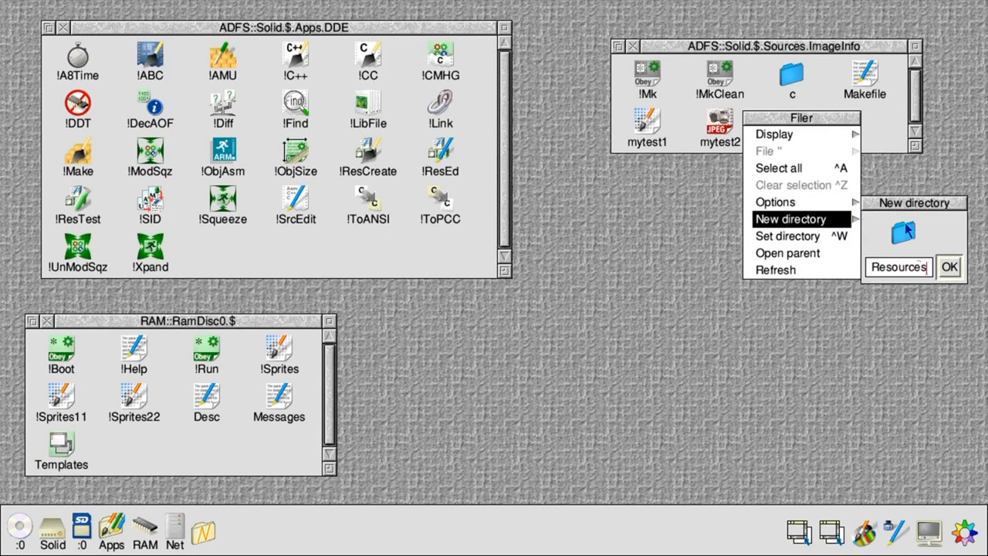
click(949, 266)
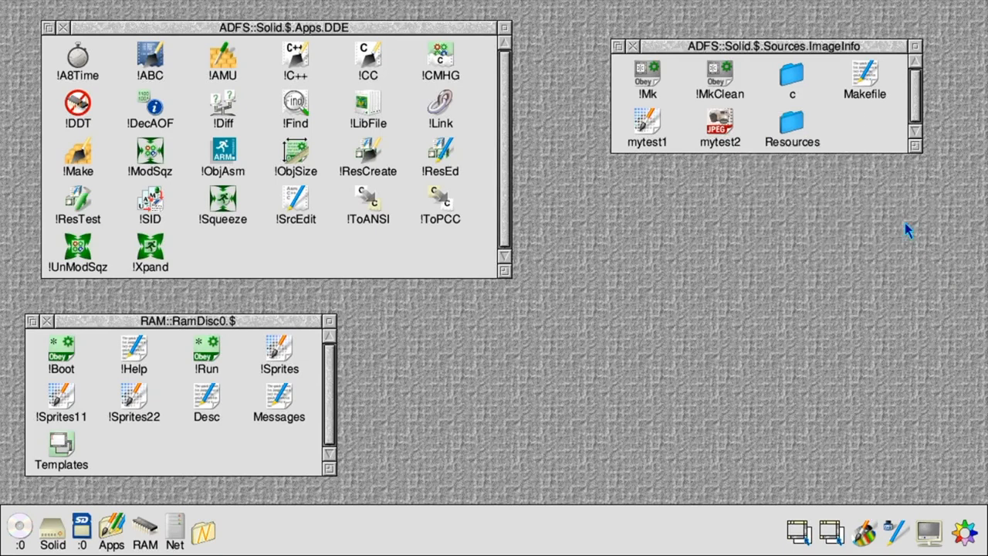
Open the Resources folder and inspect the RAM disc's !Boot file contents
double_click(791, 127)
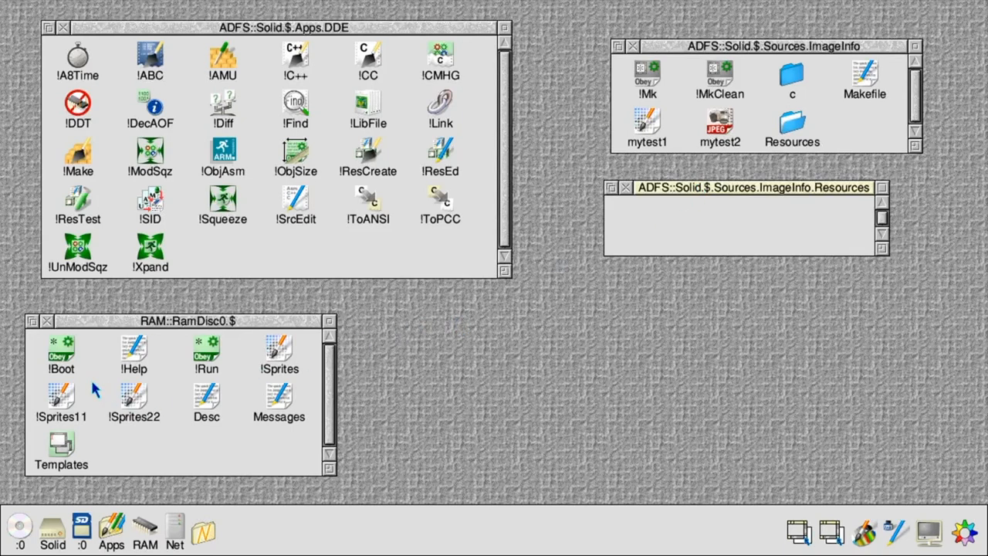
click(61, 351)
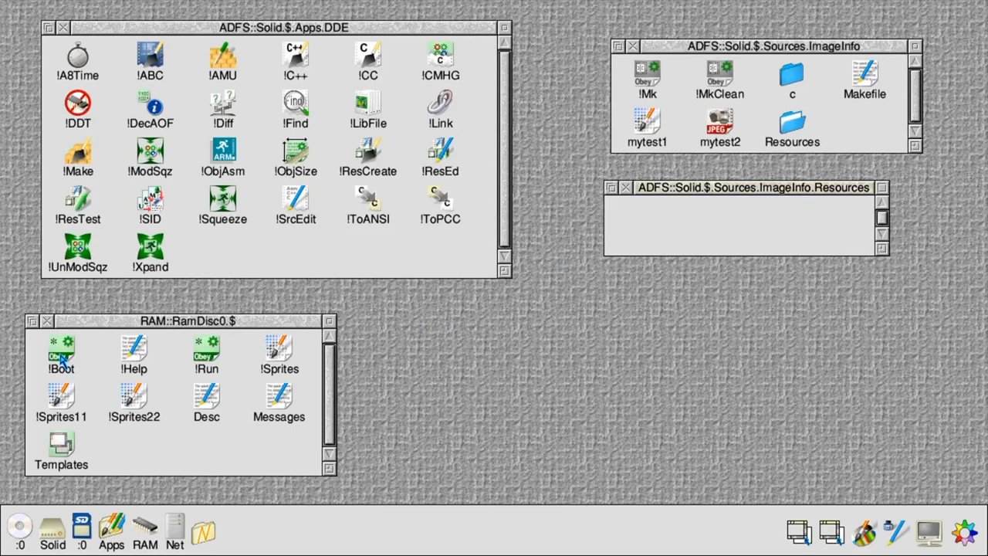
double_click(61, 352)
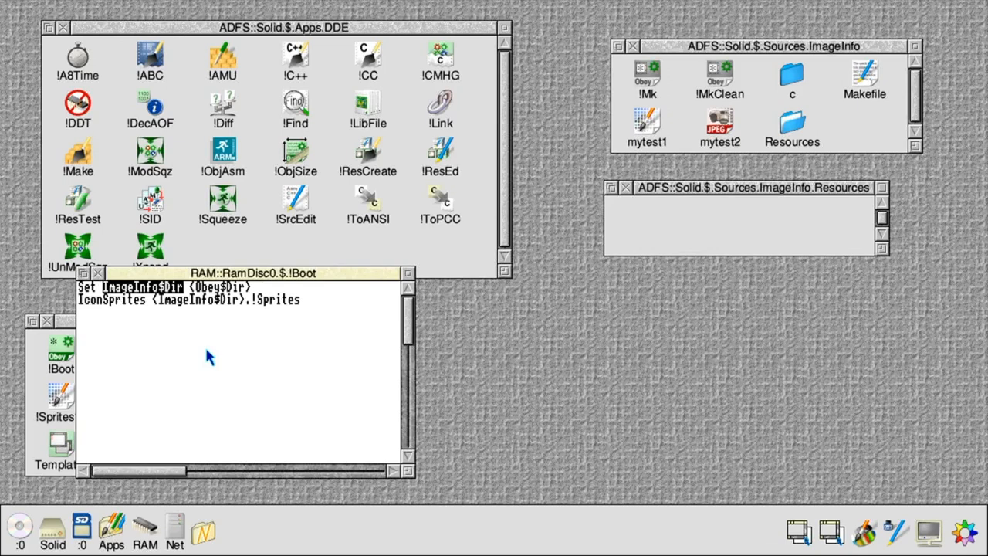
mouse_move(177, 346)
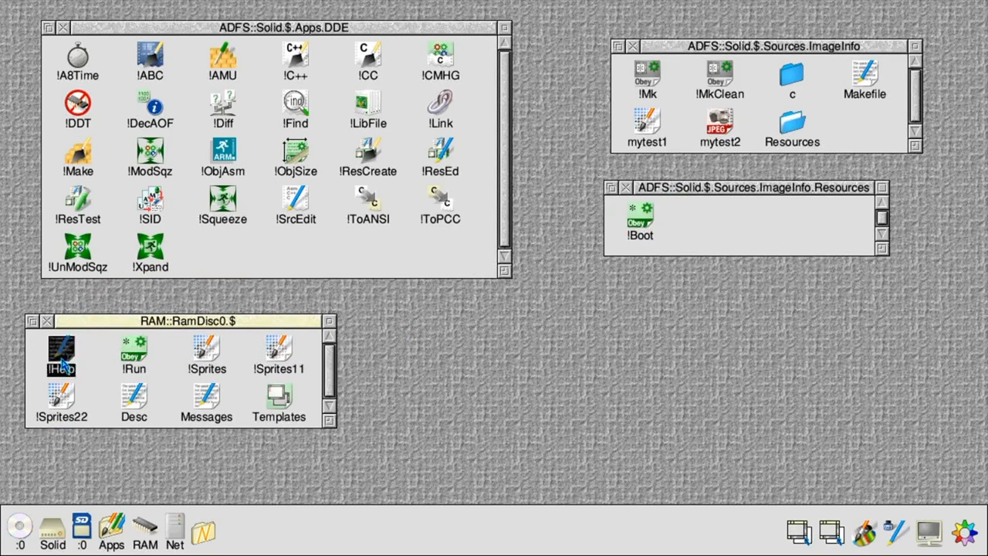
Open !Help, load !Sprites11 into Paint, and close the first zoomed sprite view
double_click(61, 355)
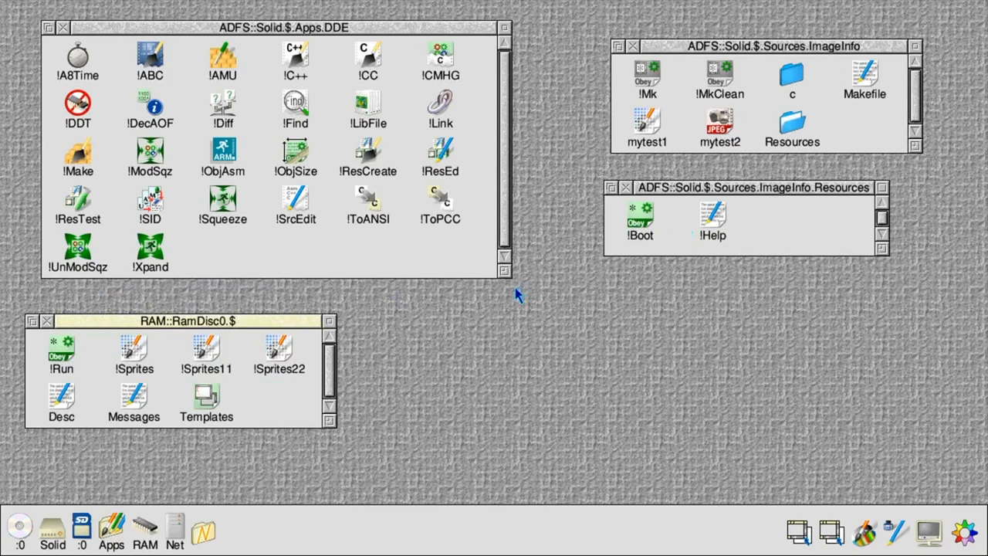
mouse_move(213, 362)
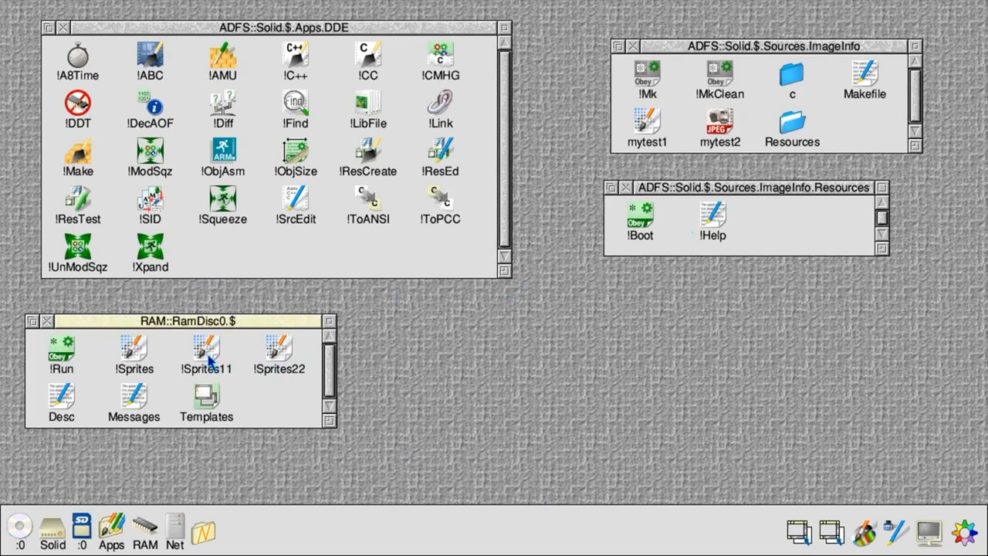
double_click(205, 355)
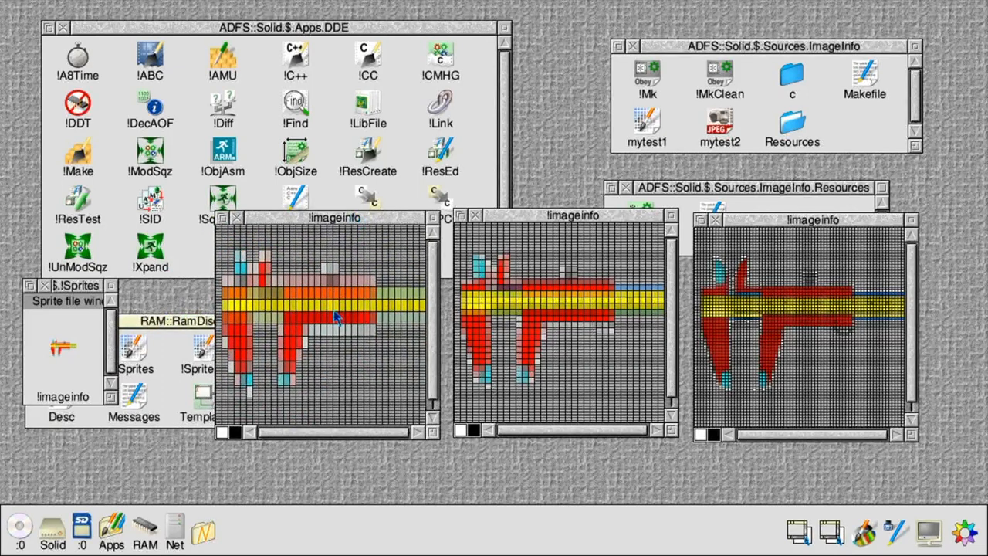
mouse_move(320, 318)
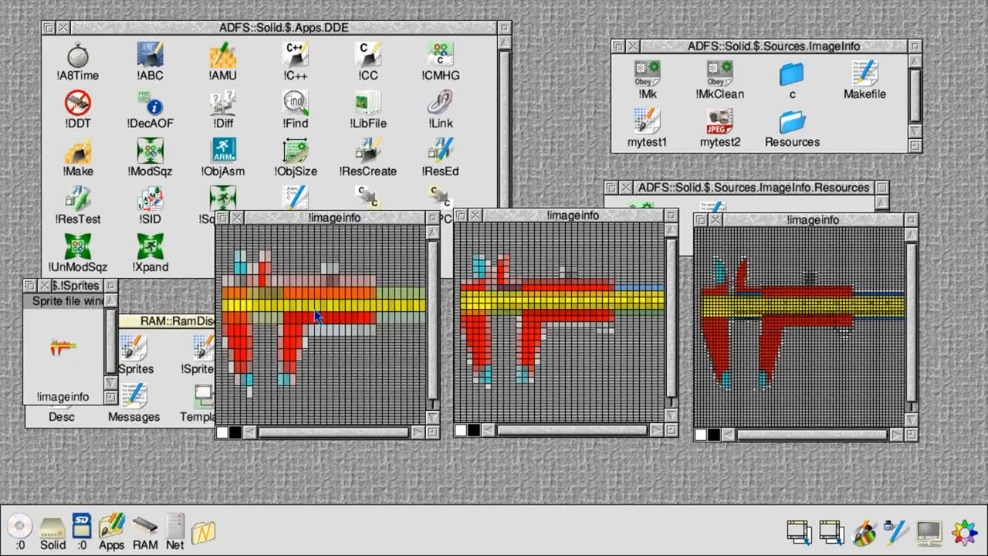
mouse_move(243, 223)
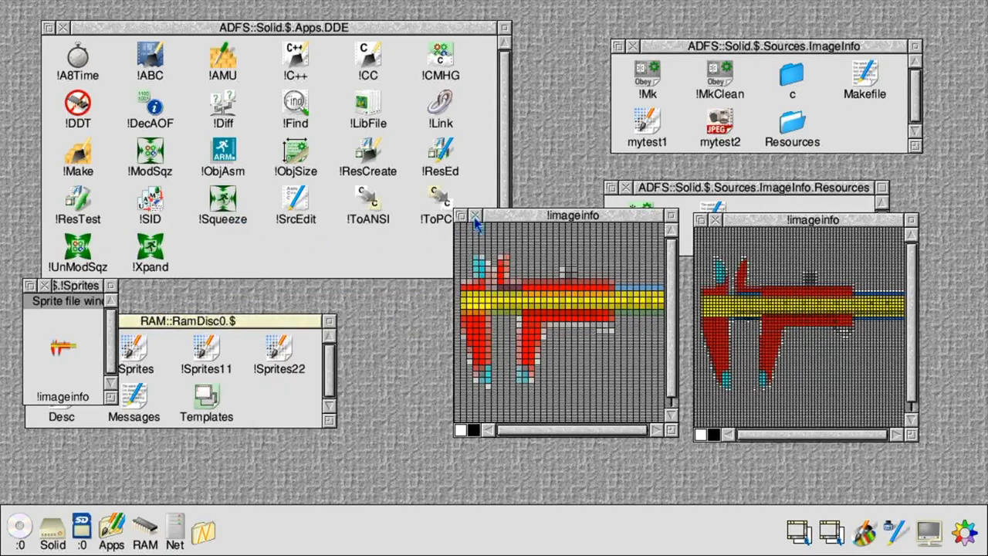
click(475, 216)
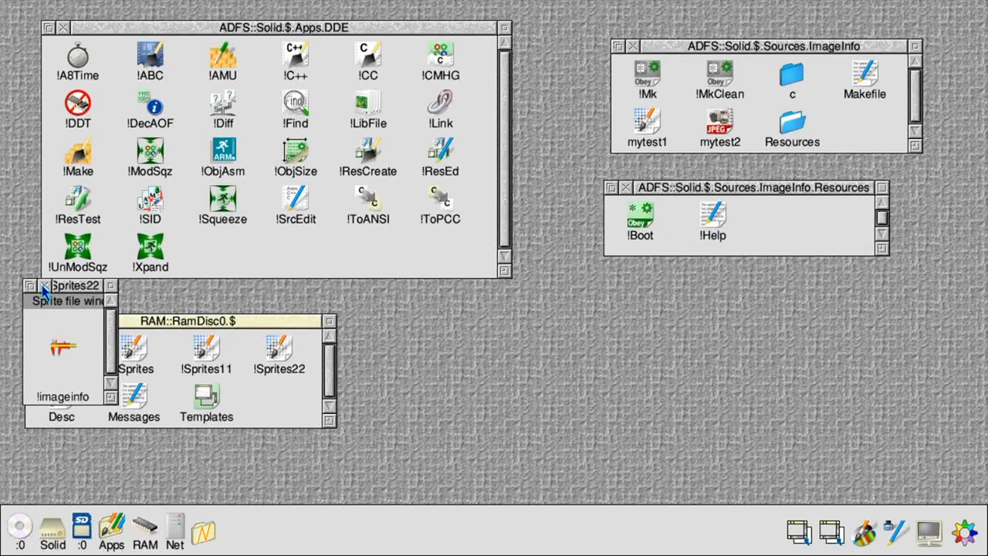
Close the Sprites22 sprite file and create a UK directory in Resources
click(44, 285)
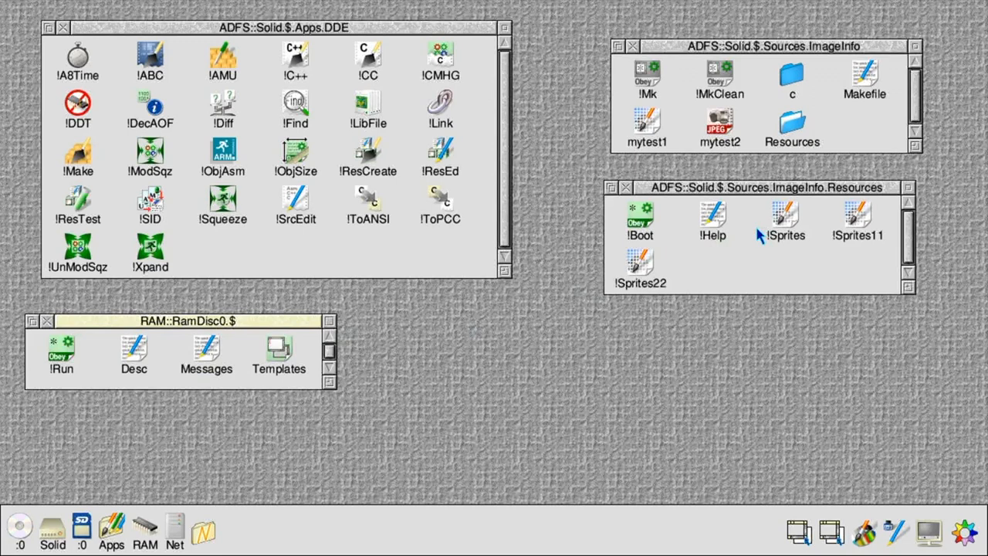
mouse_move(744, 247)
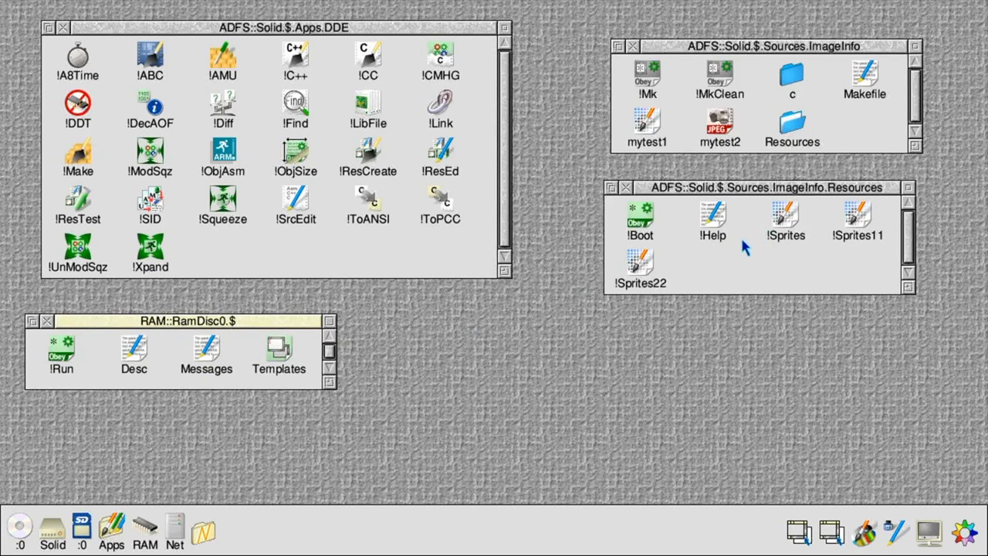
right_click(744, 247)
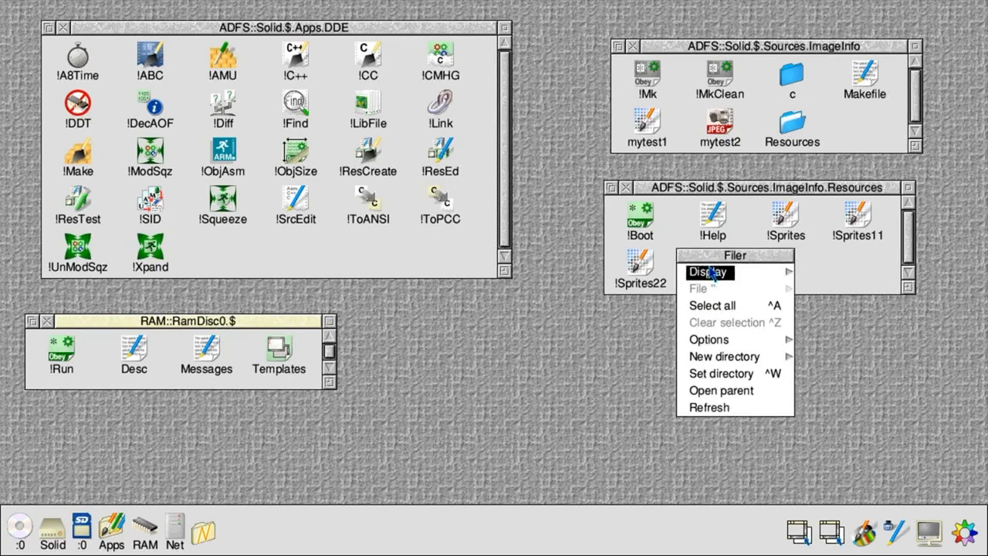
click(723, 356)
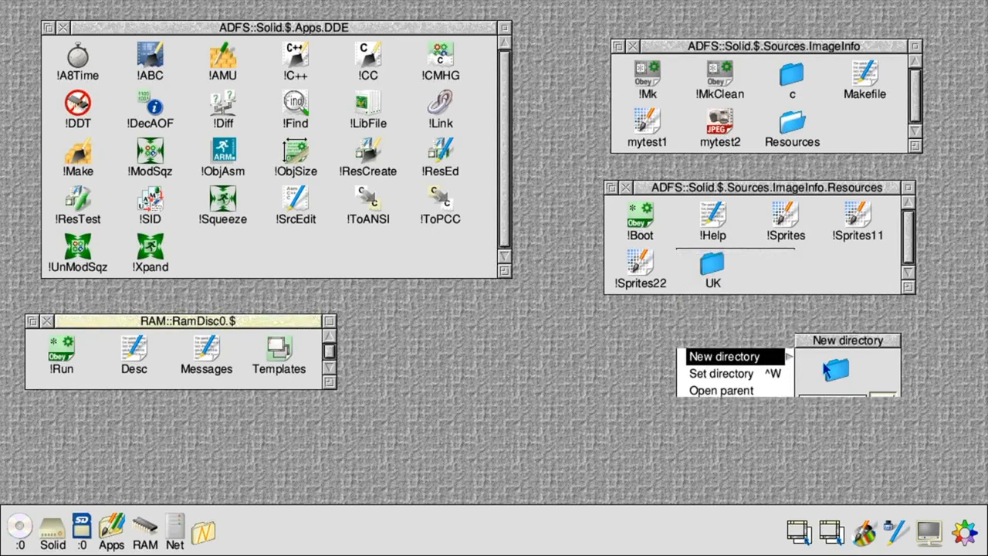
click(724, 356)
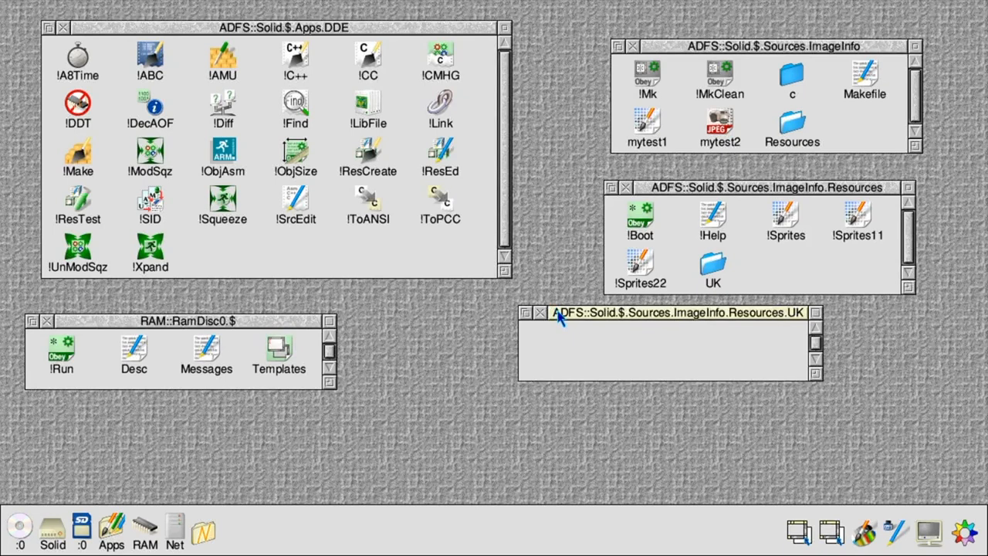
Open the RAM disc's !Run file and read its WimpSlot and FrontEnd_Start lines
click(61, 349)
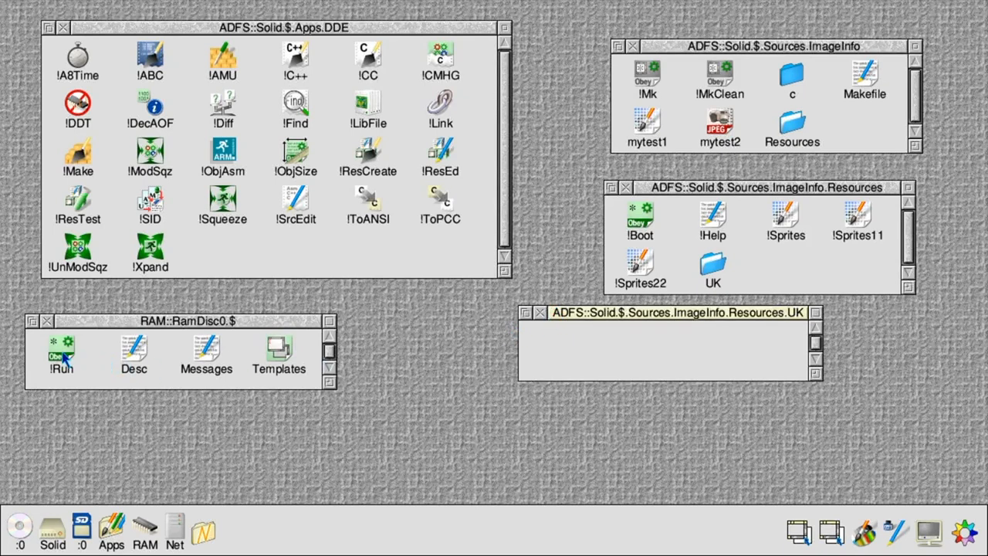
double_click(60, 351)
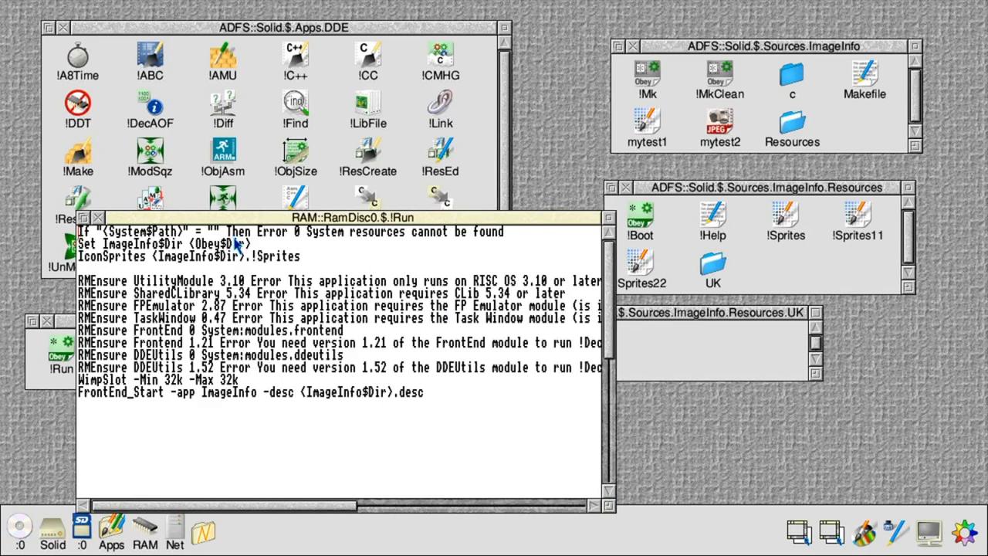
mouse_move(235, 330)
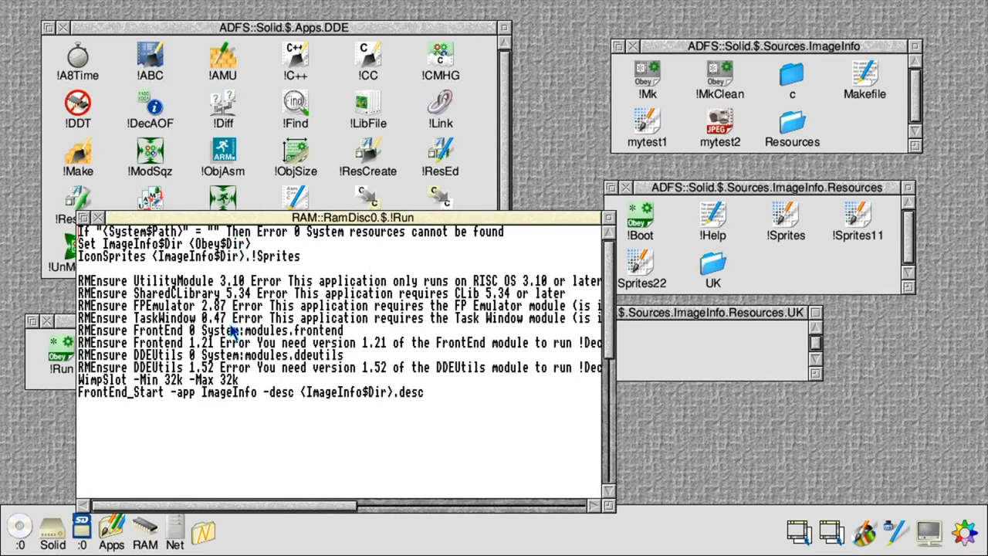
mouse_move(223, 373)
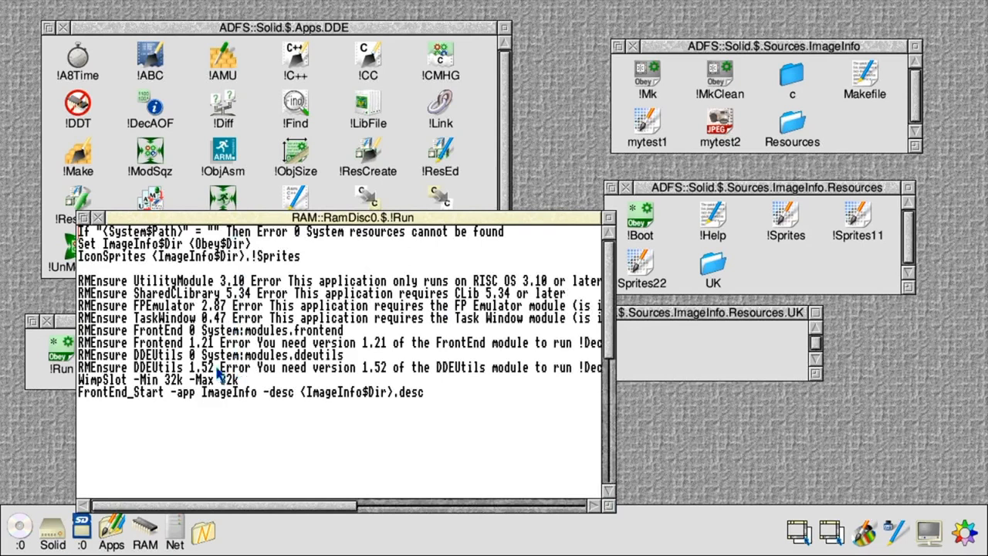
triple_click(158, 380)
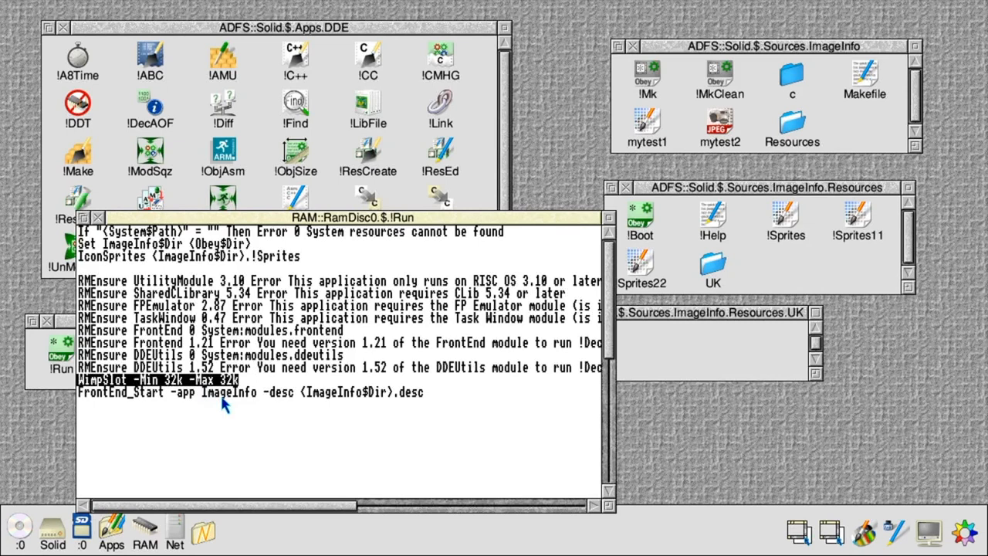
mouse_move(229, 400)
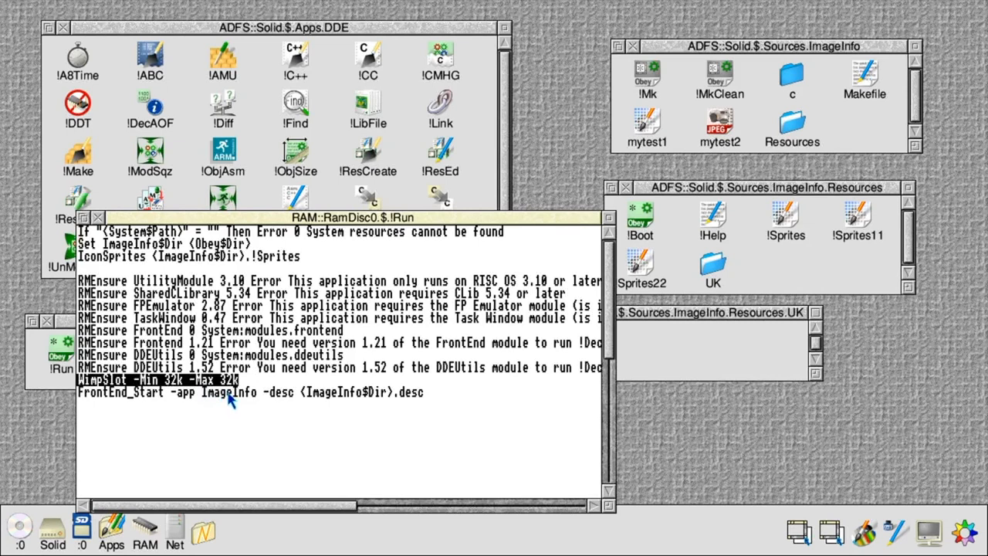
click(247, 392)
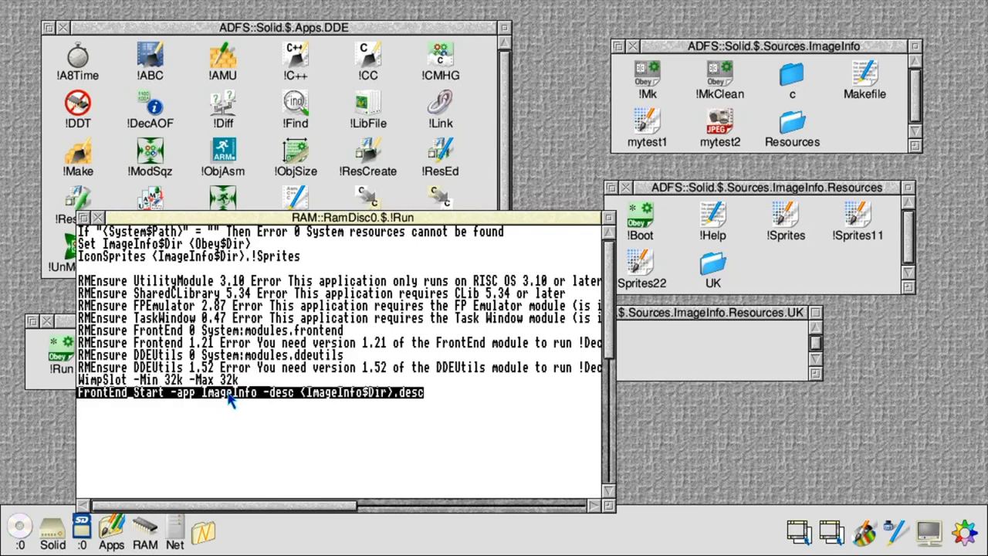
mouse_move(237, 424)
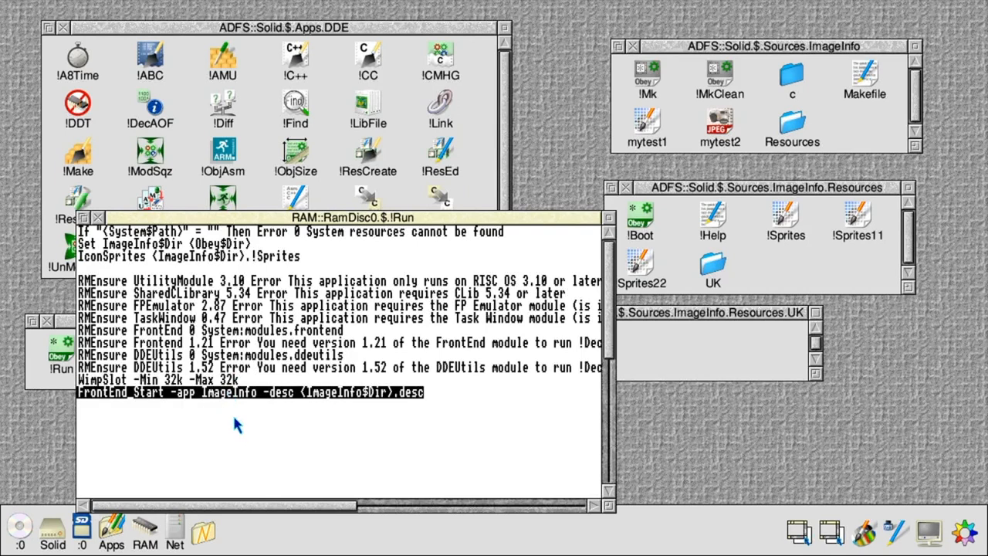
mouse_move(366, 409)
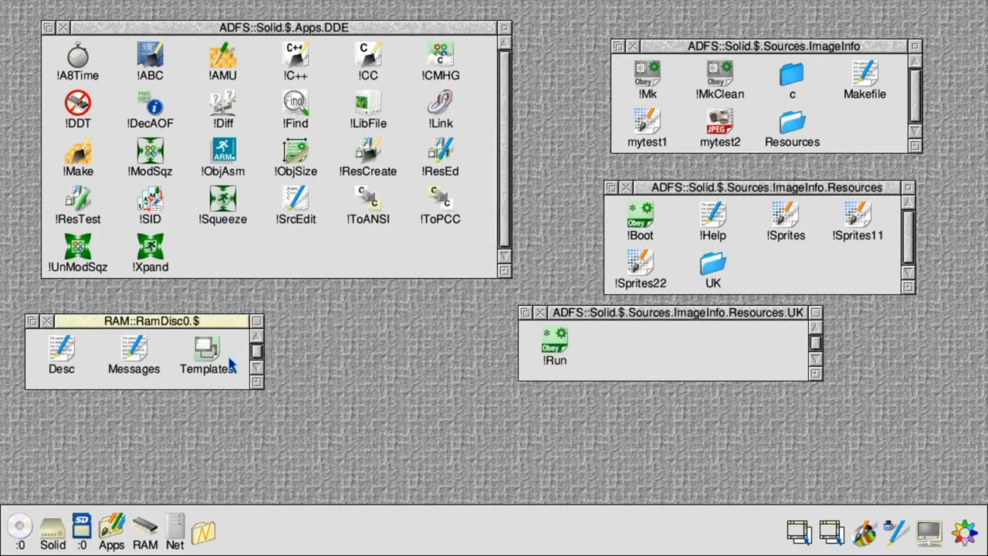
View the Desc file's contents, then close its window
double_click(61, 351)
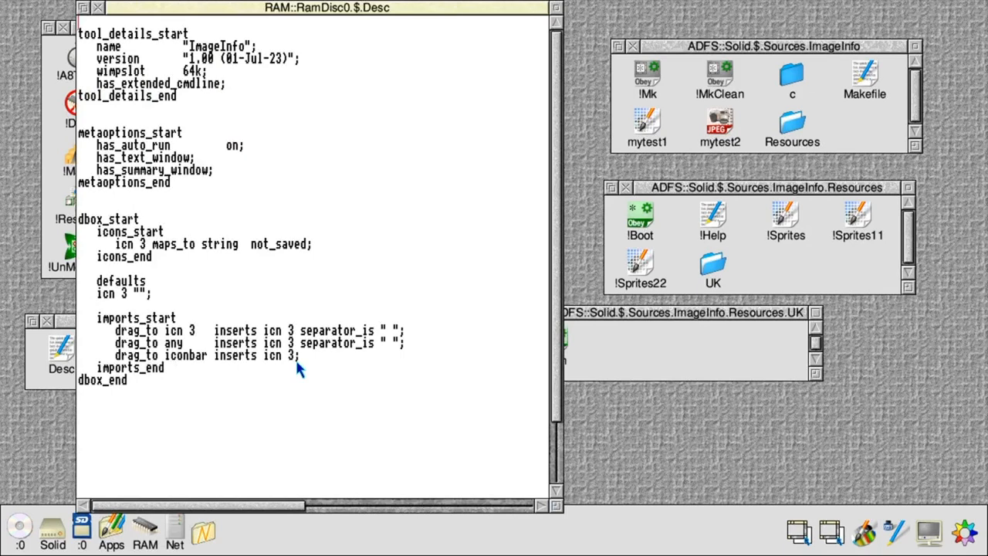
mouse_move(158, 213)
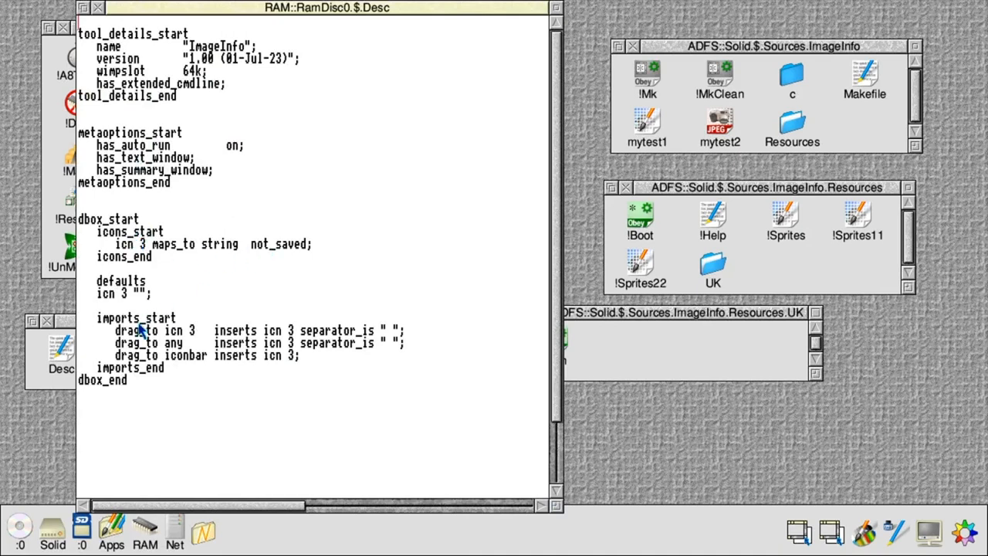
mouse_move(159, 317)
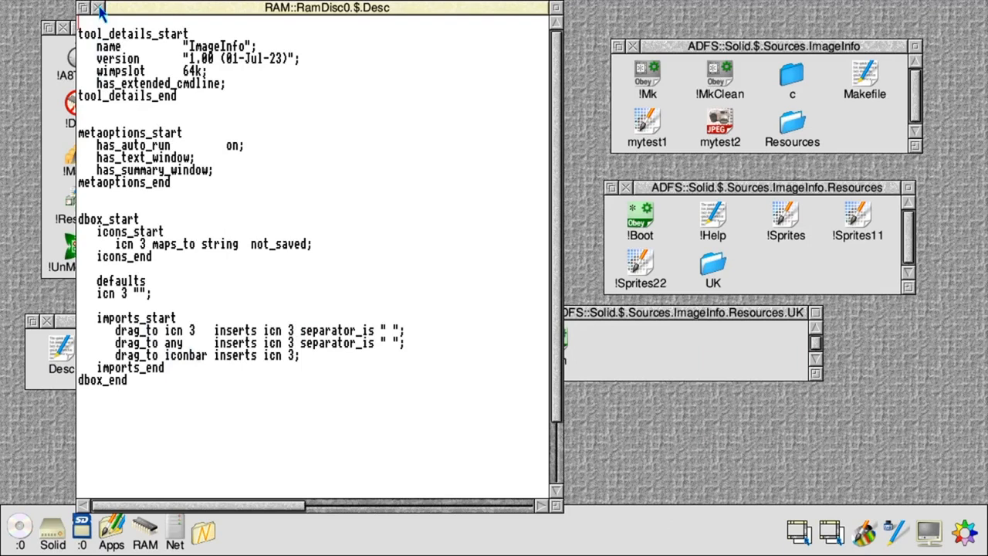
click(98, 10)
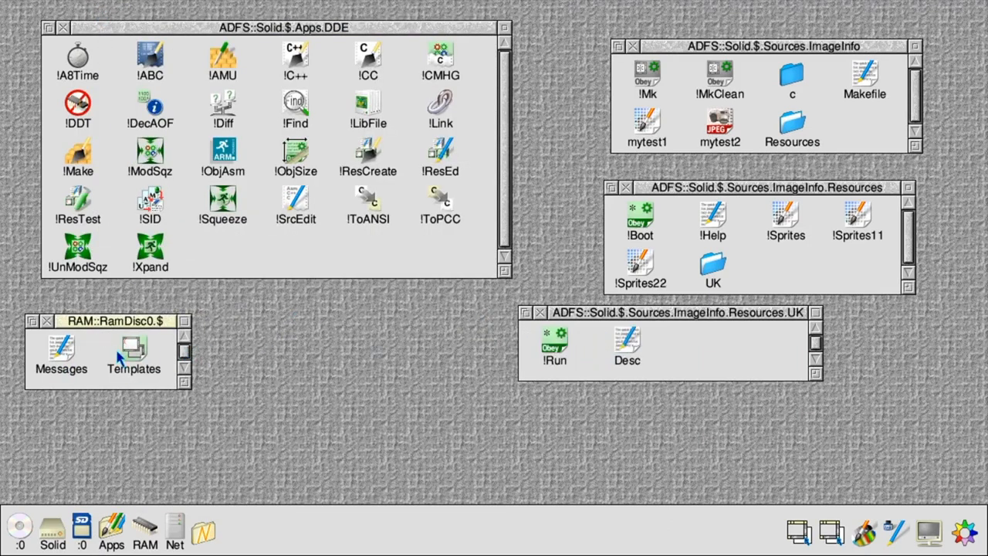
Move Messages and Templates into the UK folder after previewing a Templates window
double_click(61, 351)
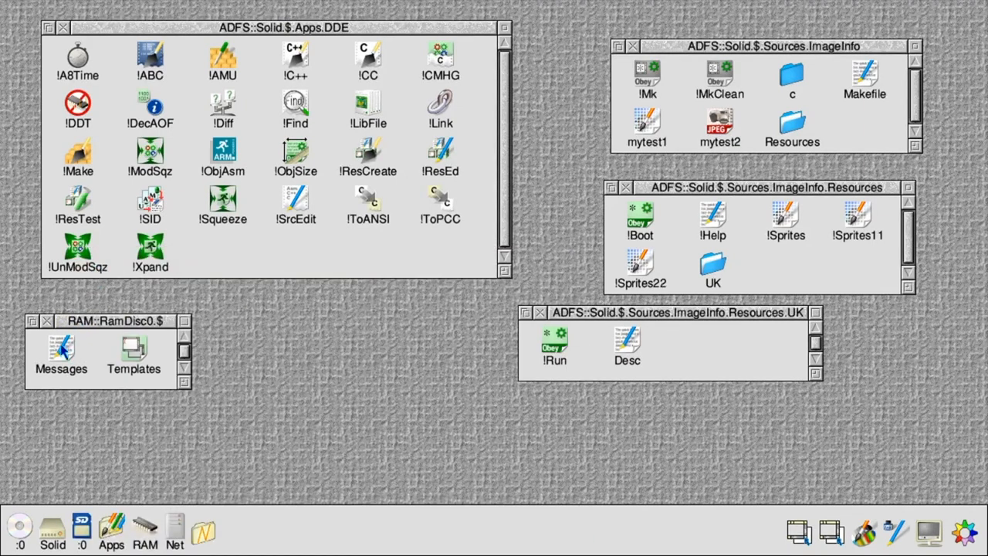
drag(61, 355, 699, 343)
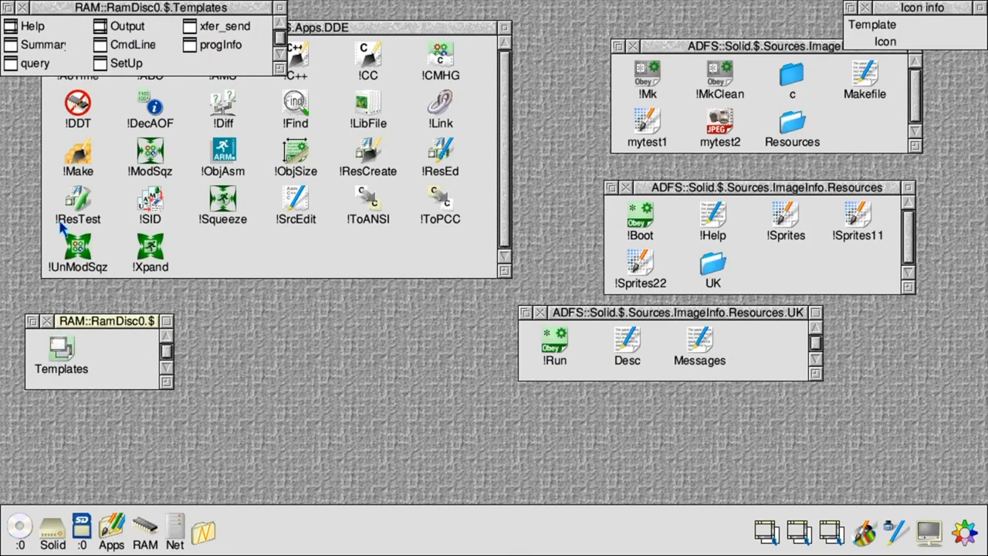
click(132, 44)
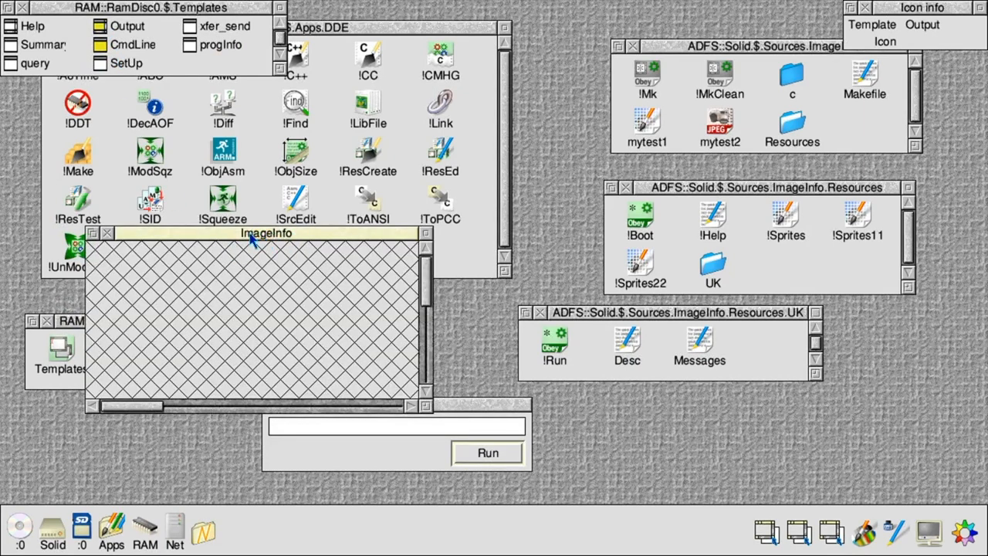
mouse_move(292, 240)
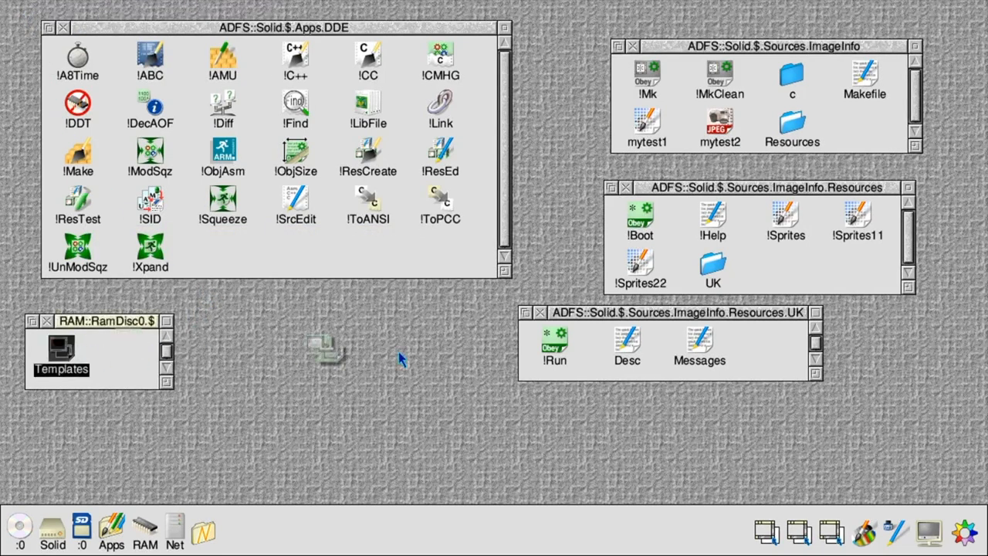
drag(60, 351, 772, 348)
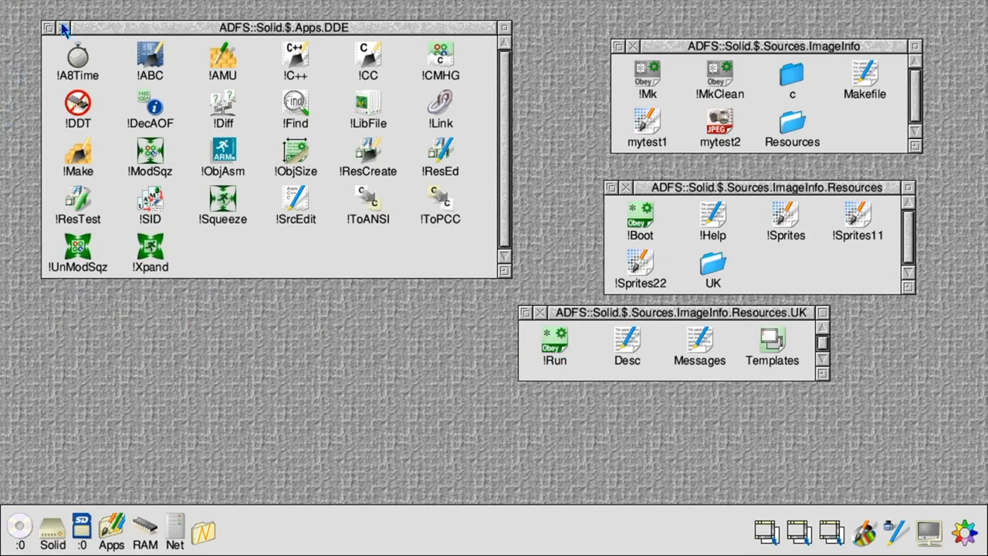
Open the Makefile and begin the INSTAPP_FILES line with !Boot
double_click(865, 77)
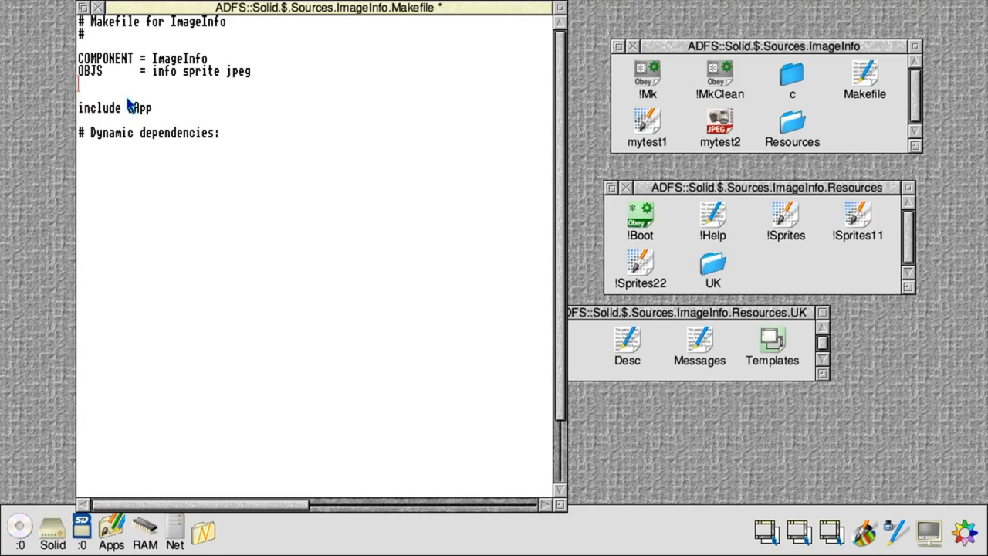
text(INST)
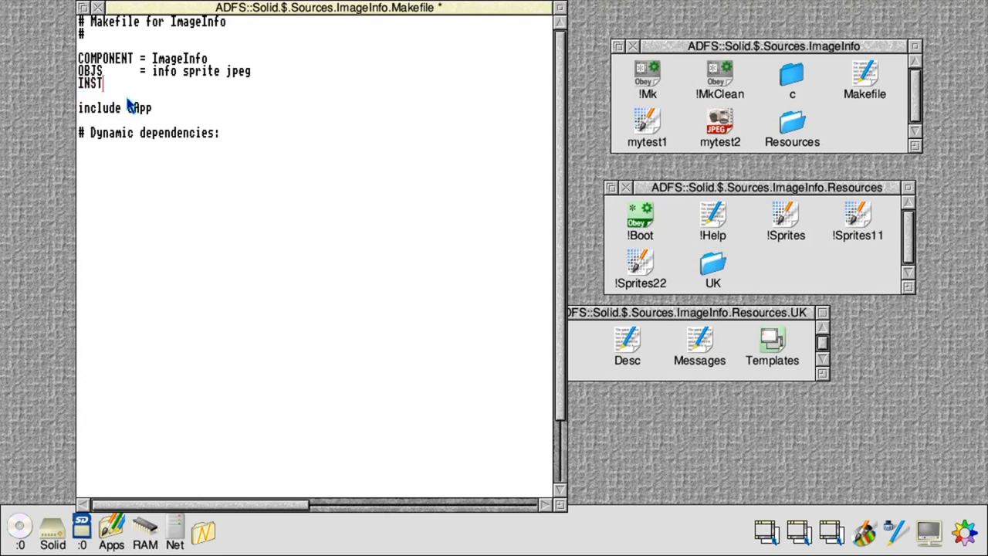
text(TYPE  = app)
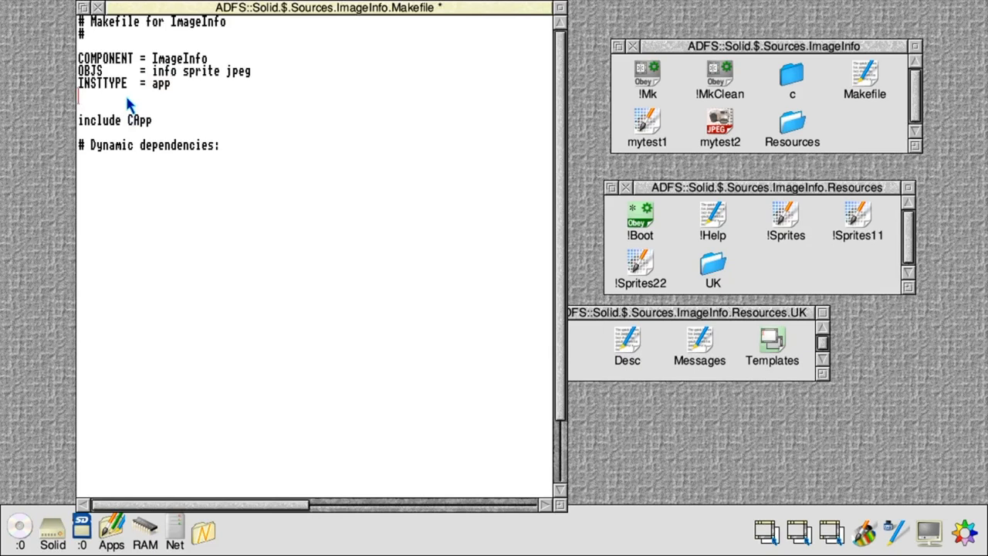
text(INSTAPP)
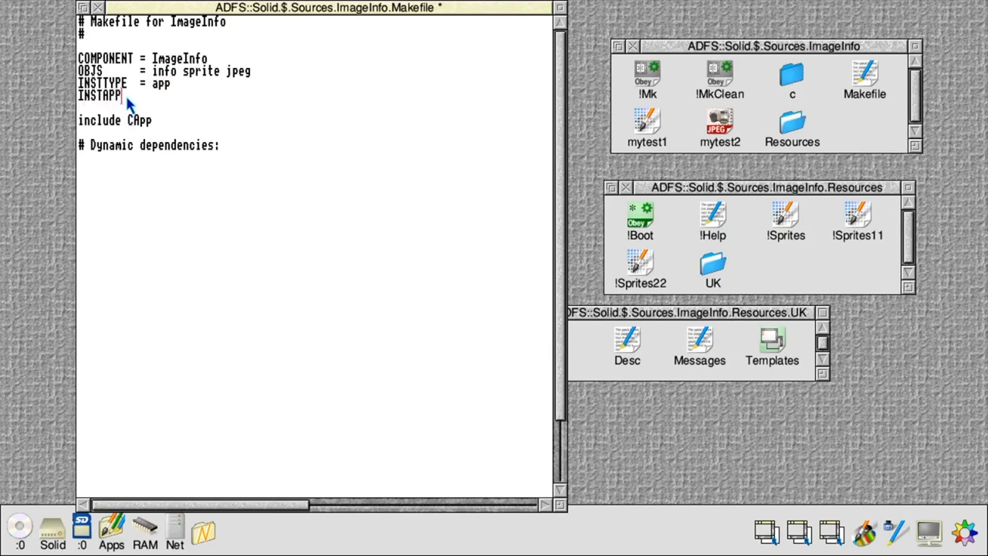
text(_FILES)
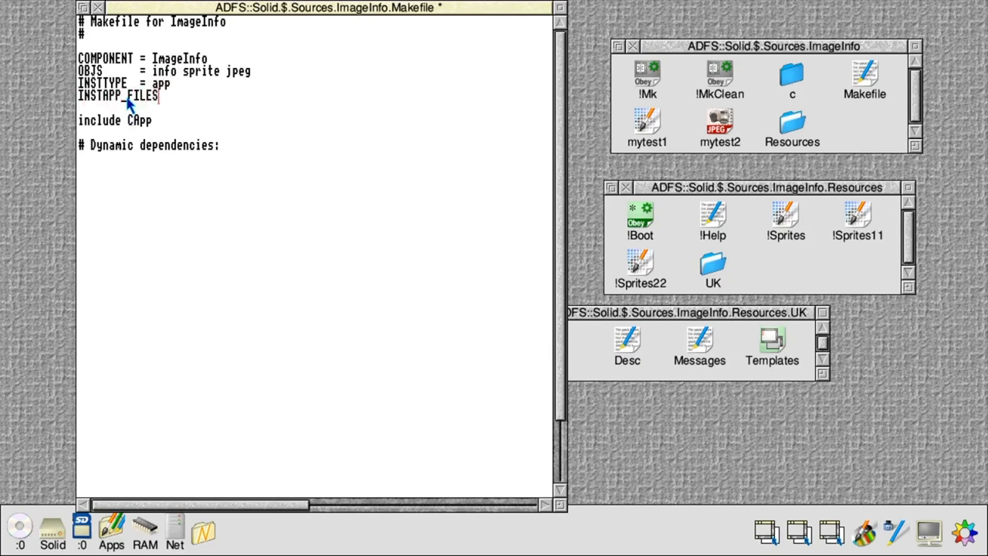
text(= !B)
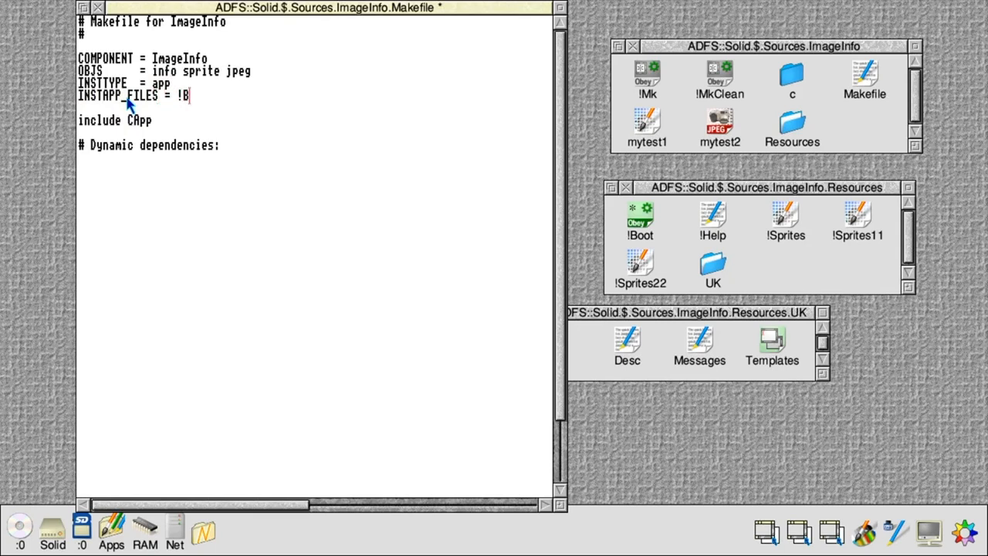
text(oot)
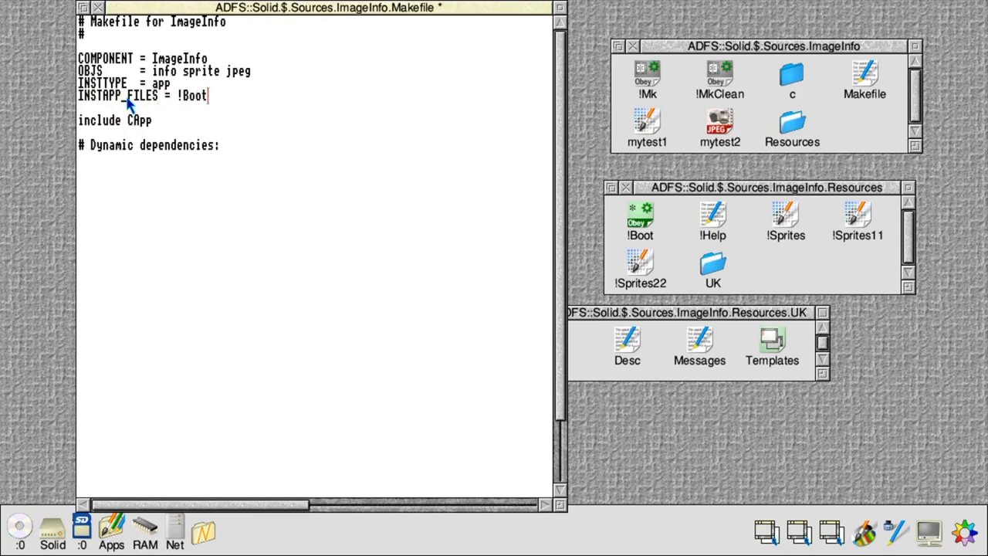
Add !Help, !Sprites, !Sprites22, !Sprites11, Desc and Messages, then save and close the Makefile
text(!)
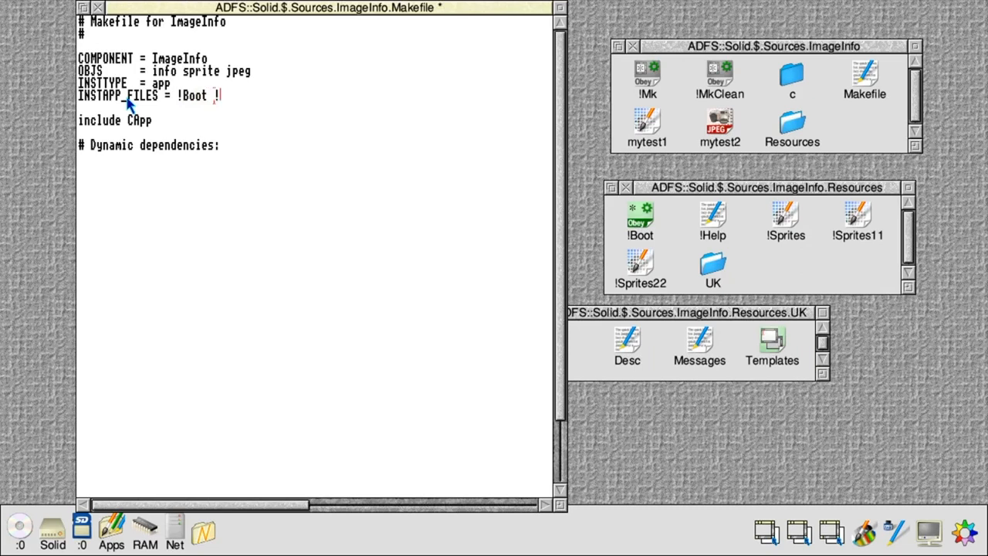
text(!Help !Run !)
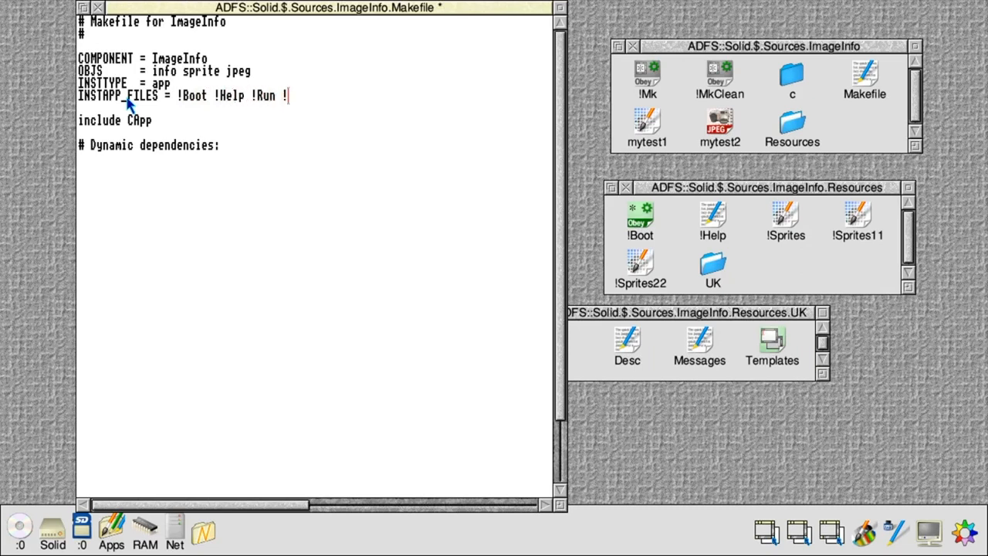
text(Sprites !S)
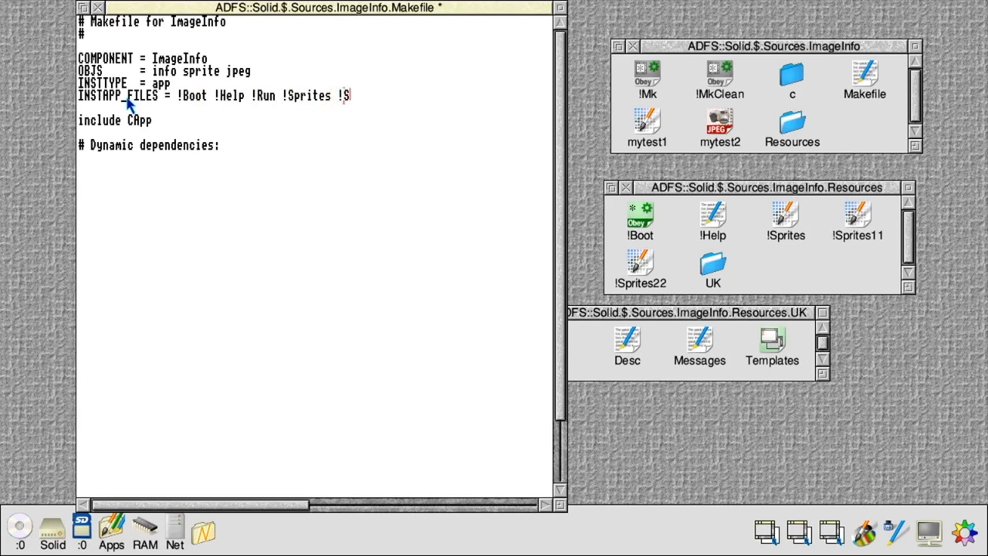
text(prites22)
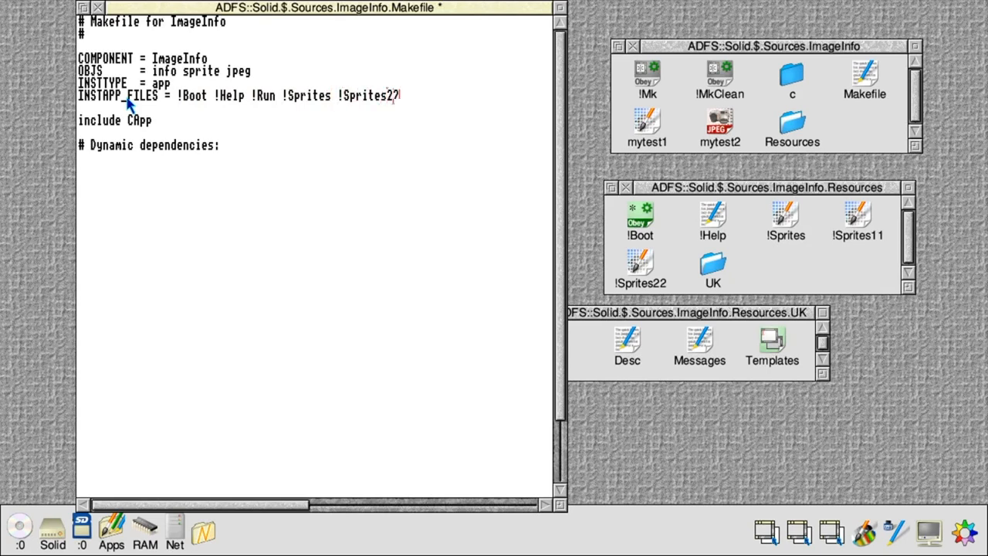
text(!)
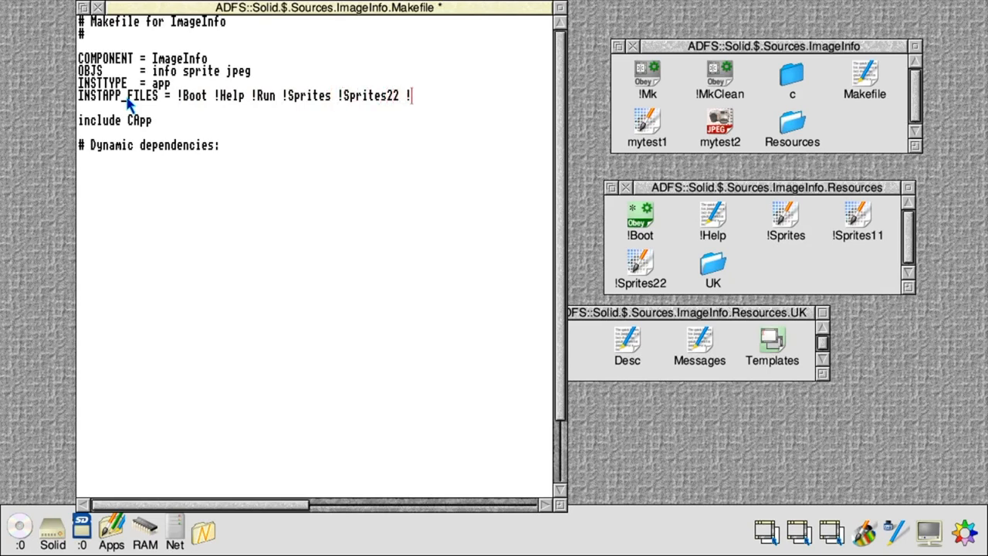
text(Sprites)
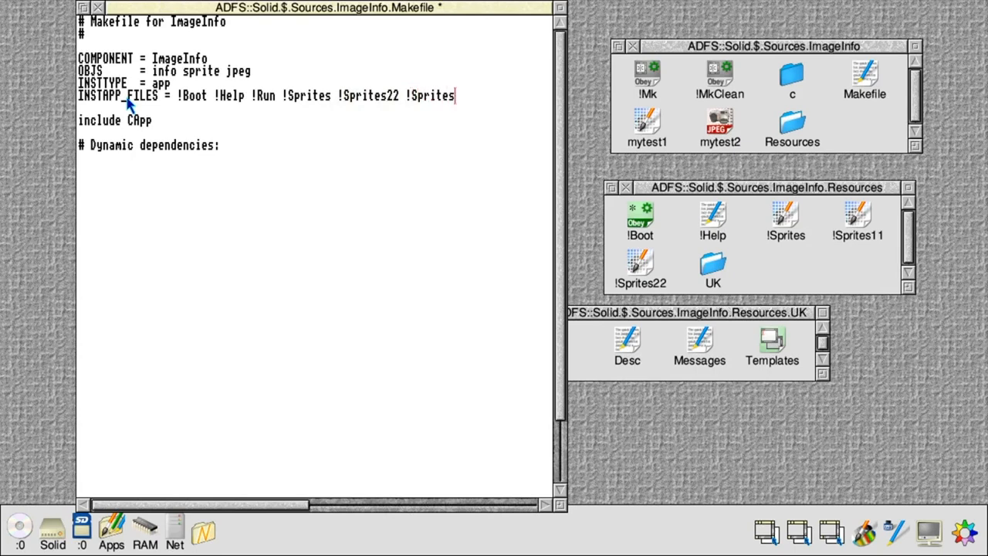
text(11)
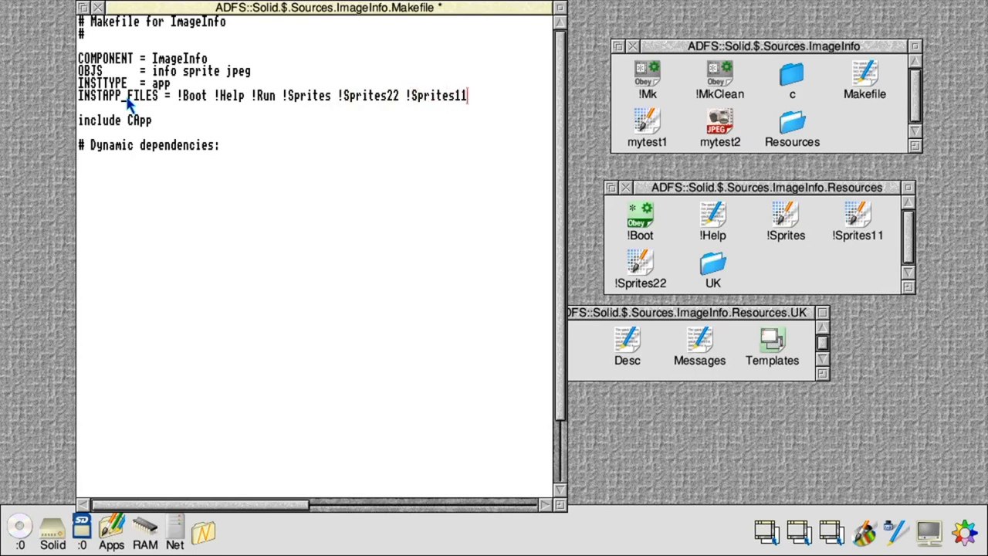
text(Desc)
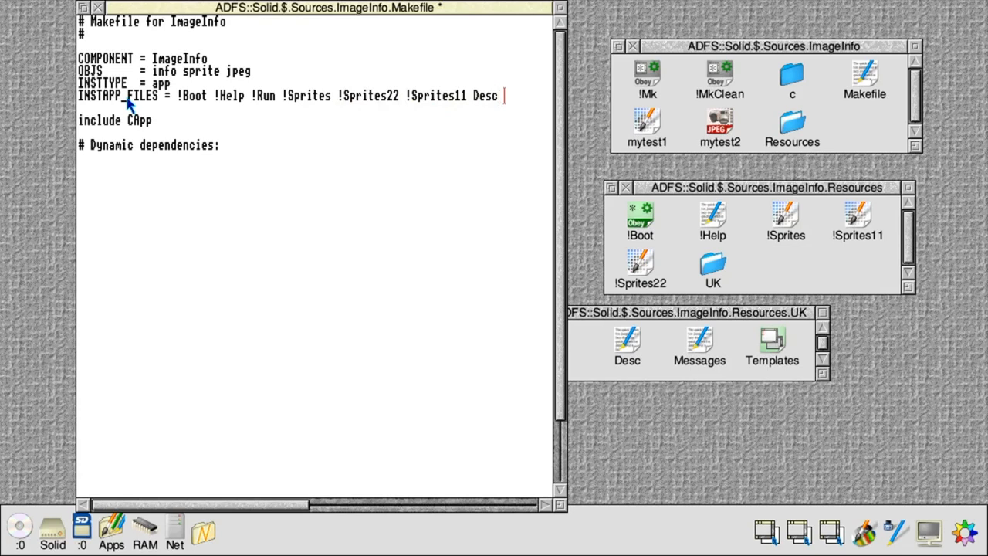
text(ImageInfo)
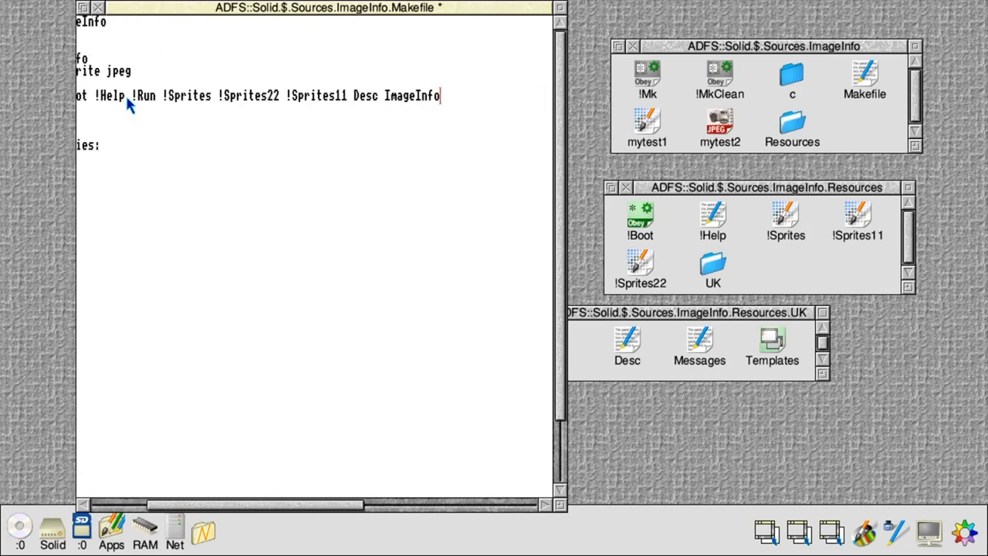
text(M)
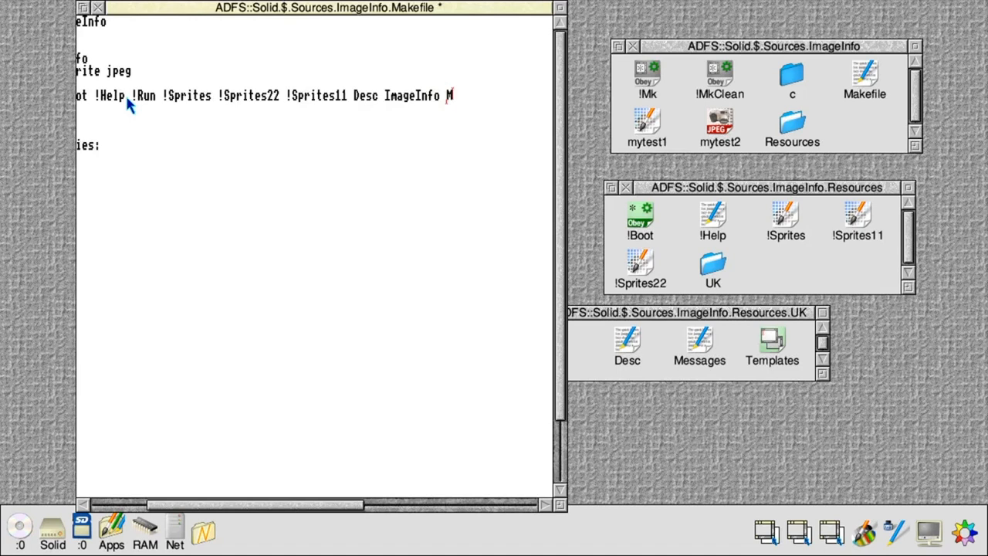
text(Messages)
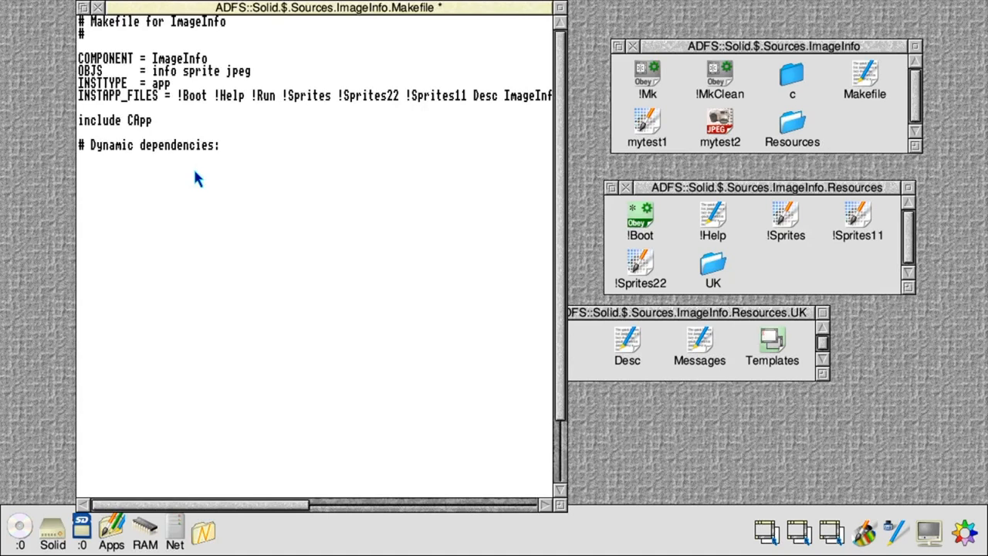
right_click(197, 178)
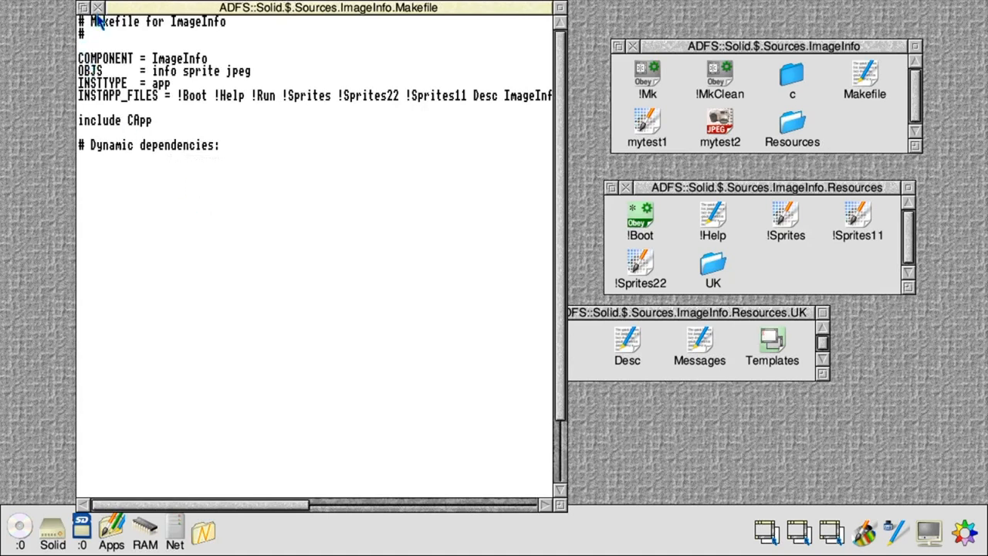
click(97, 7)
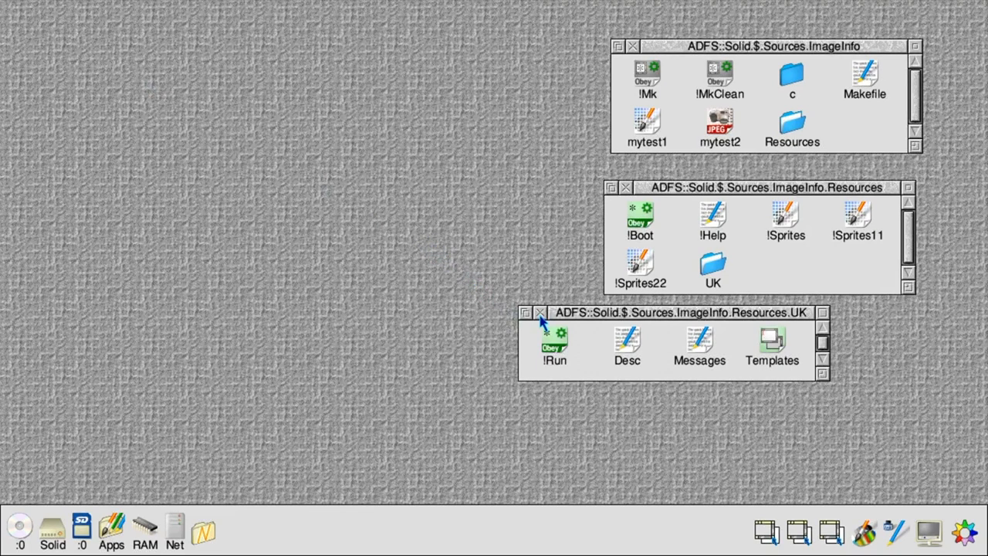
Close UK, build !ImageInfo, inspect its contents, and close the build output
click(540, 313)
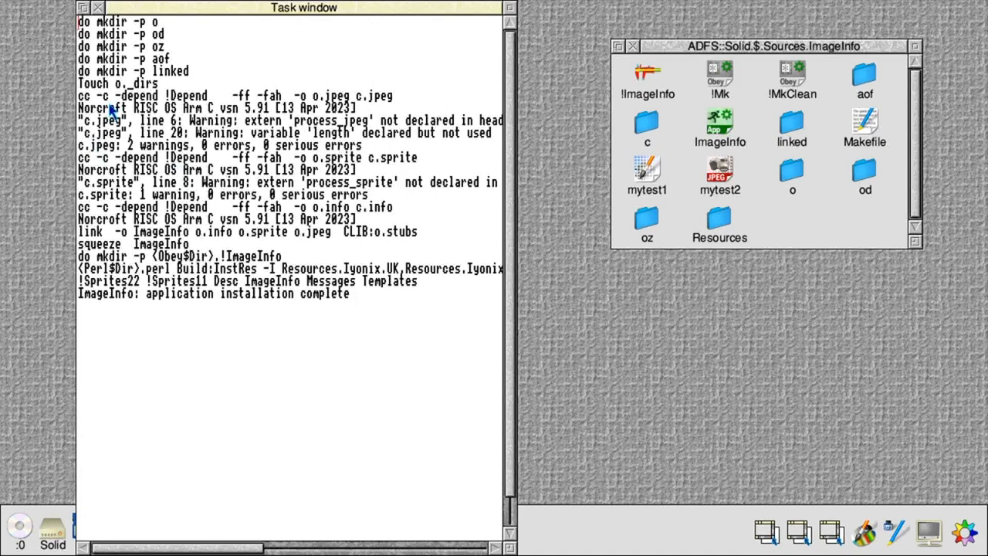
mouse_move(149, 247)
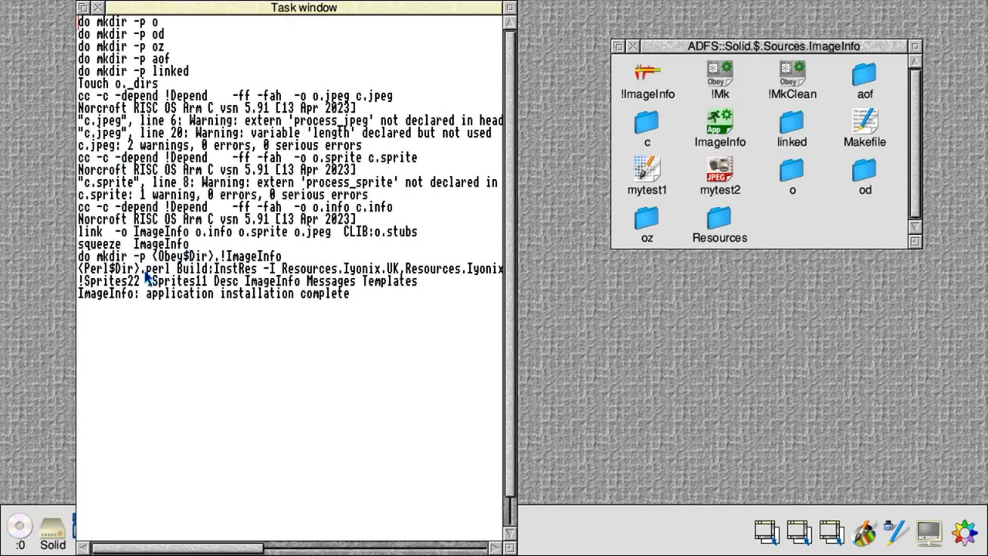
mouse_move(143, 279)
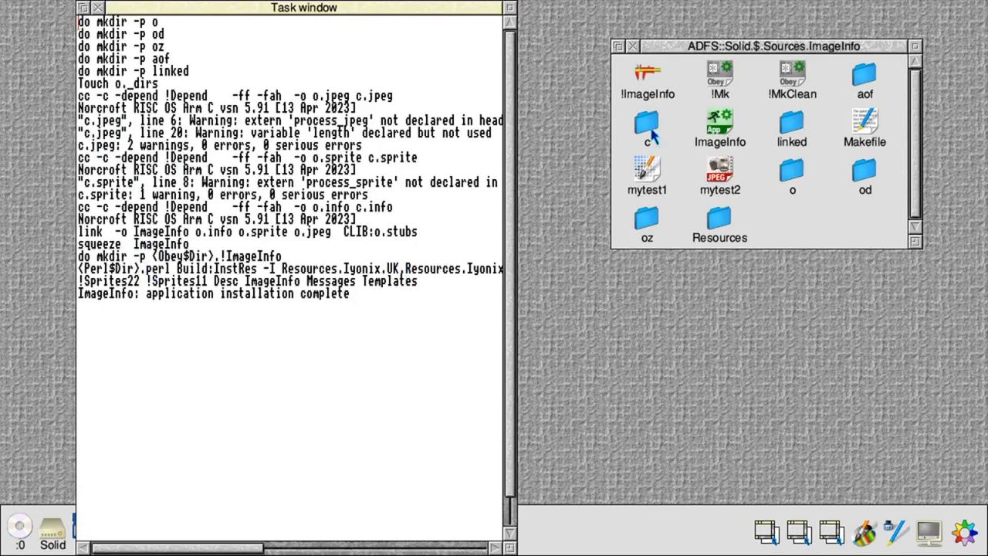
click(646, 77)
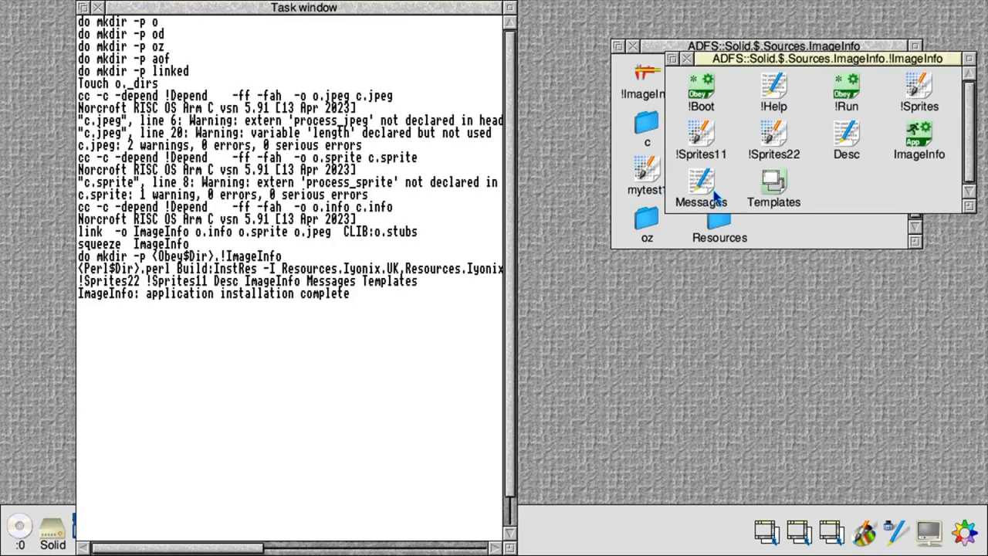
mouse_move(928, 162)
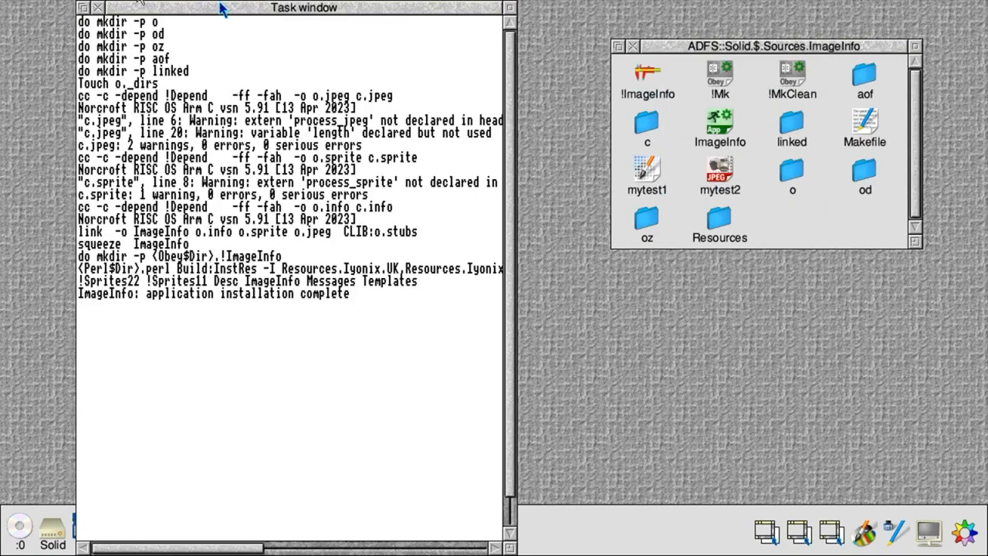
click(96, 7)
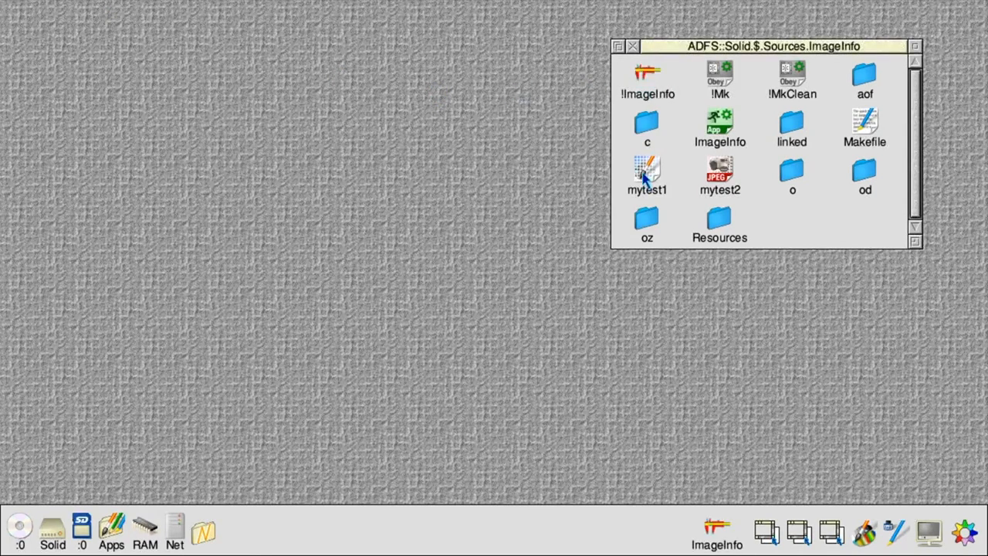
Report mytest1's 21 x 21 sprites and mytest2's 227 x 149 JPEG, then show ImageInfo's help
click(647, 173)
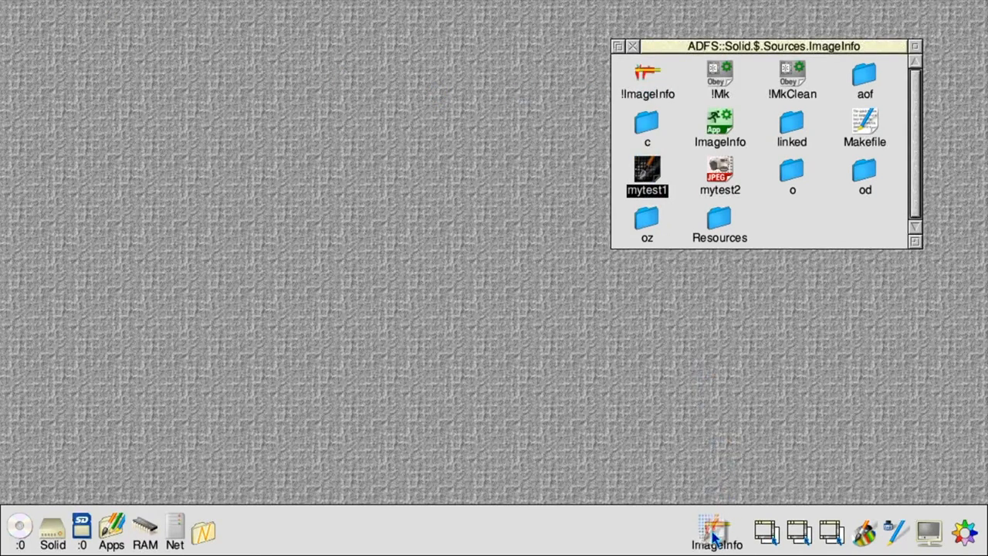
double_click(646, 170)
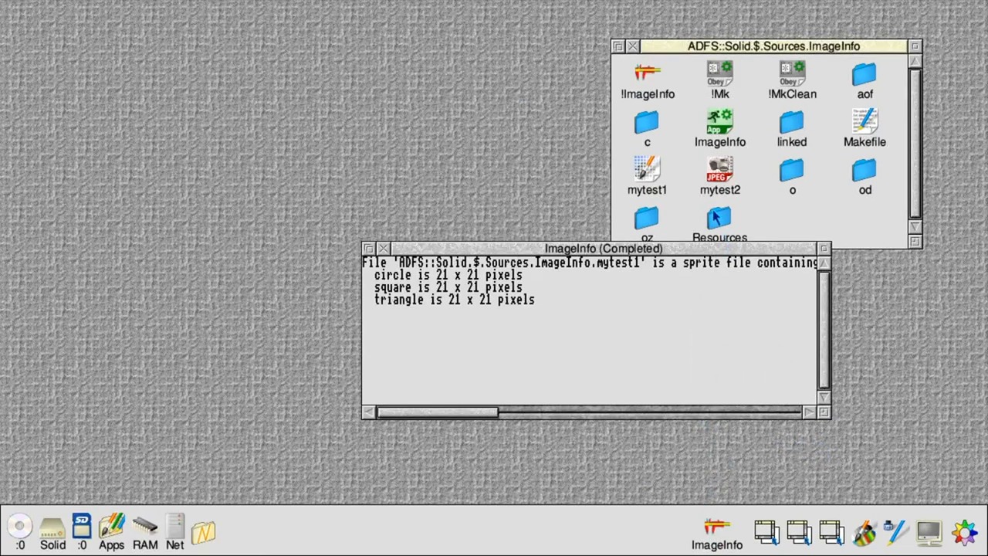
double_click(719, 170)
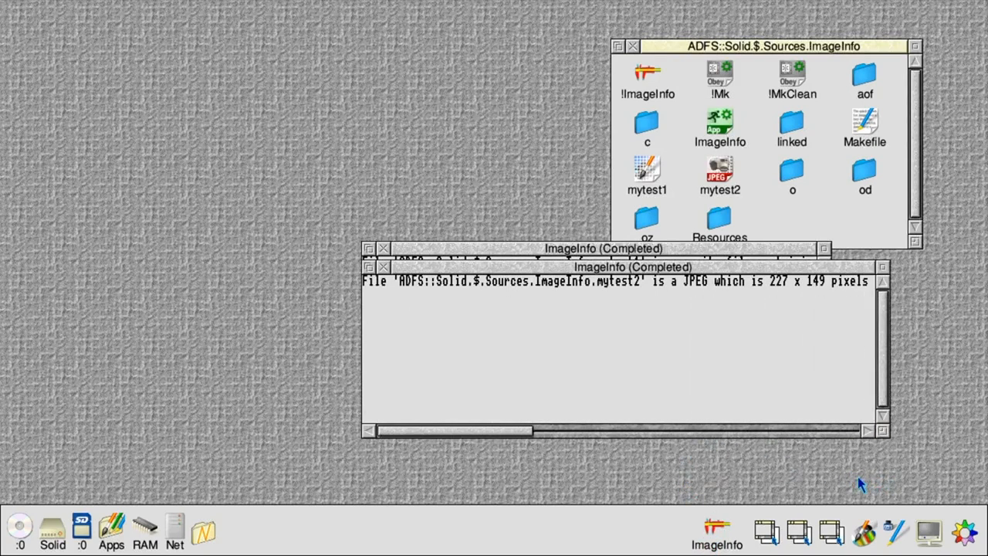
mouse_move(714, 533)
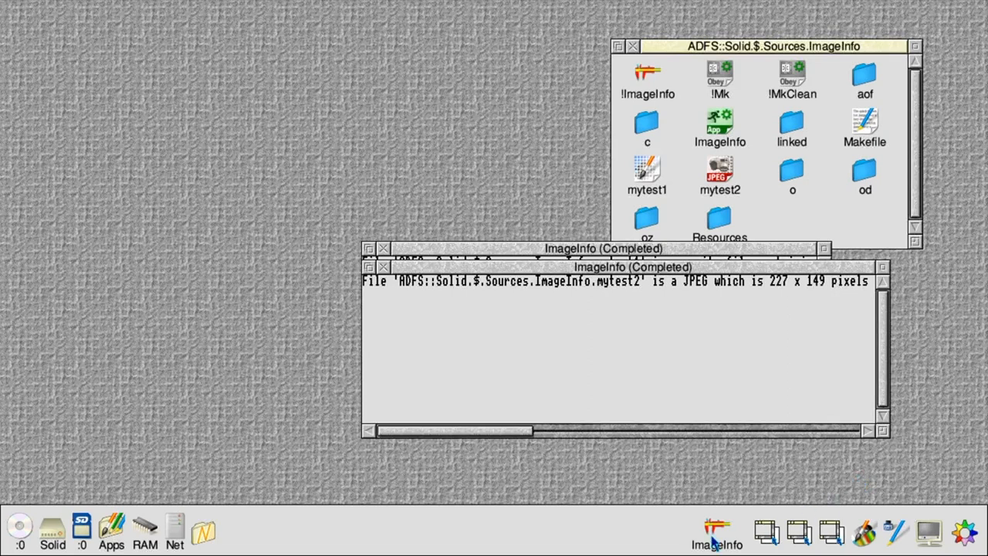
right_click(716, 533)
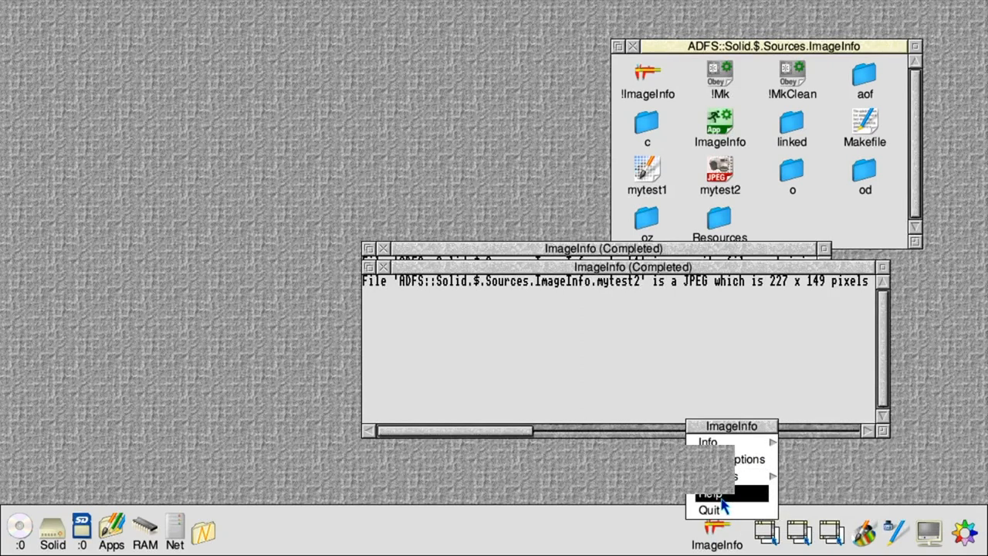
click(708, 494)
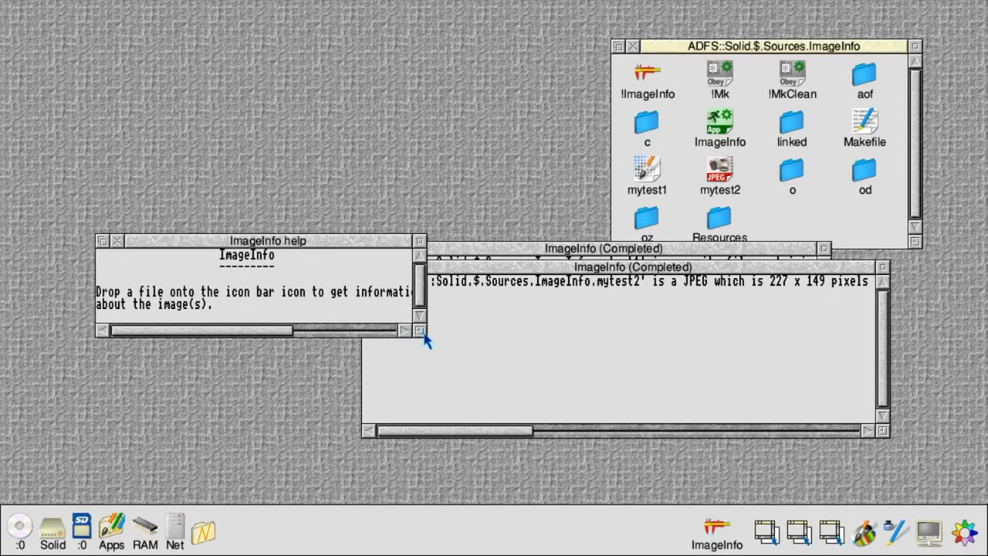